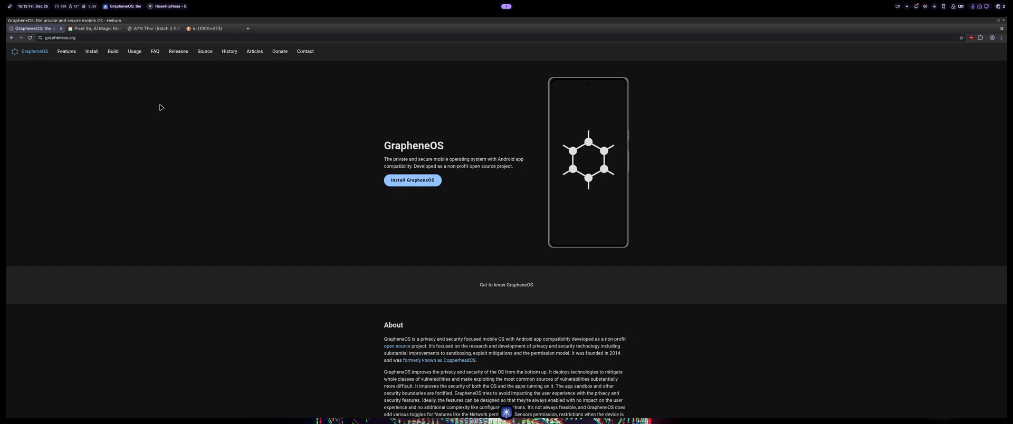
pyautogui.moveTo(171, 97)
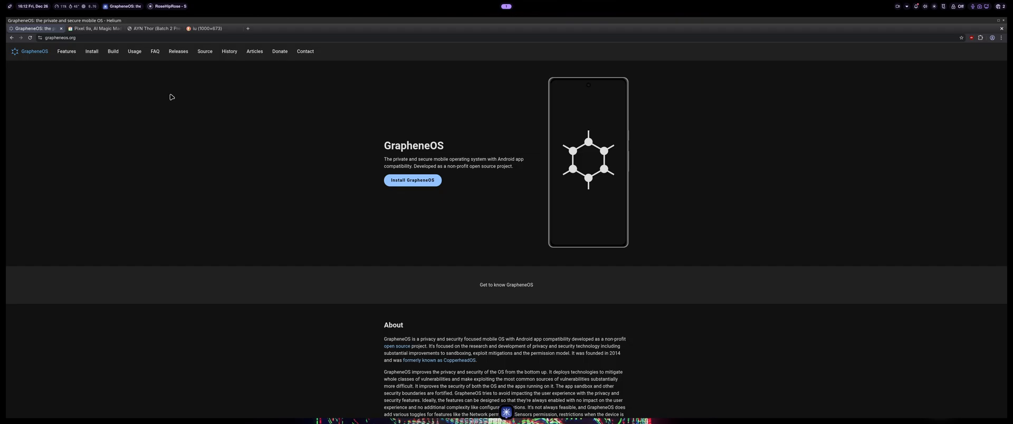
pyautogui.moveTo(217, 227)
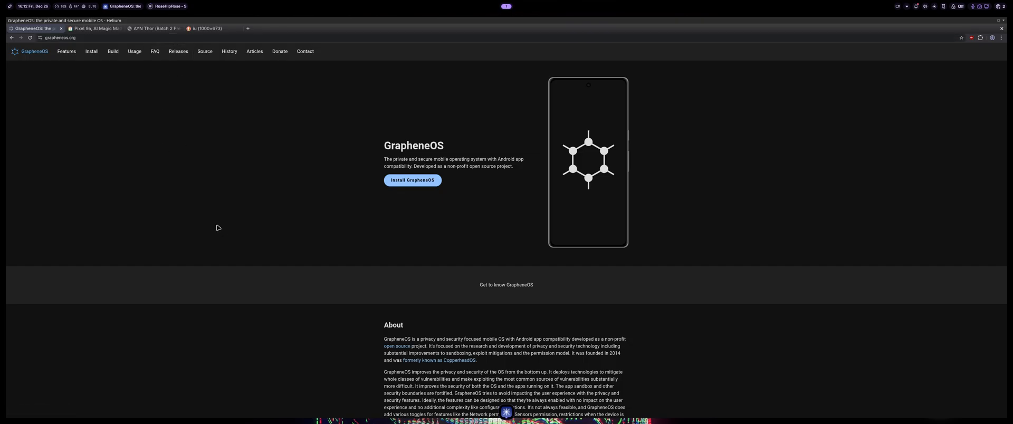
pyautogui.moveTo(342, 198)
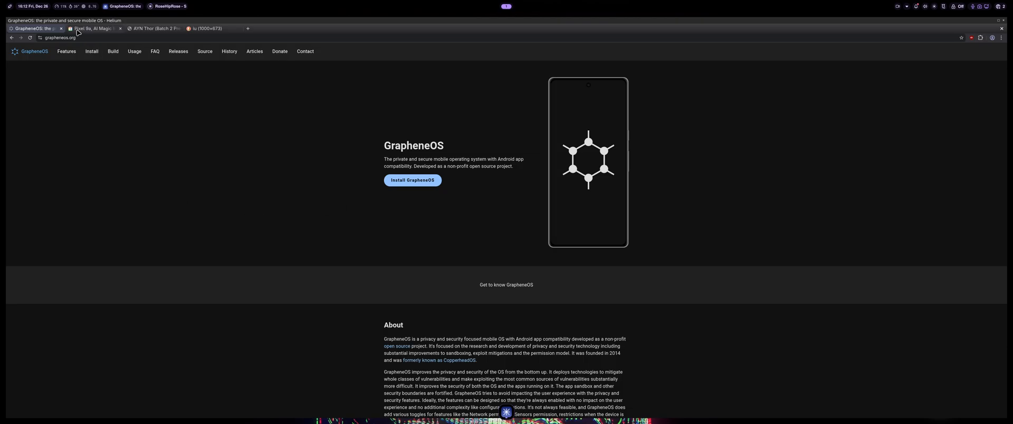
pyautogui.moveTo(107, 291)
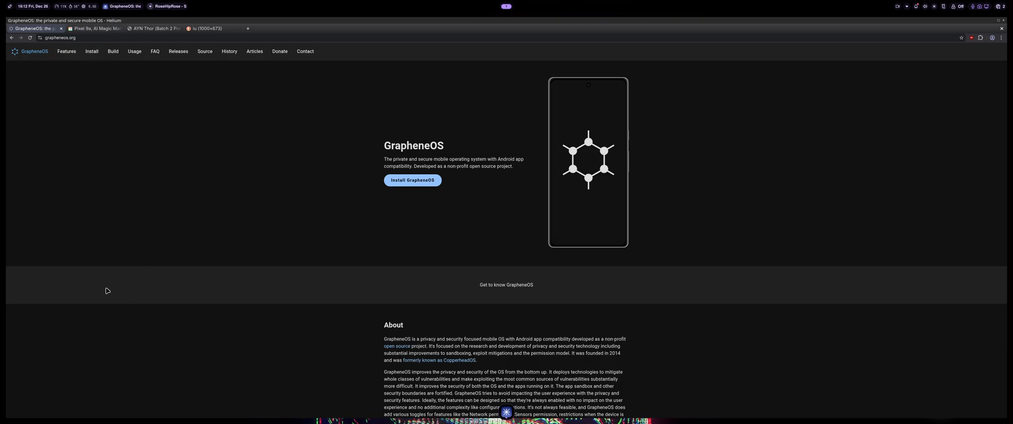
pyautogui.moveTo(100, 253)
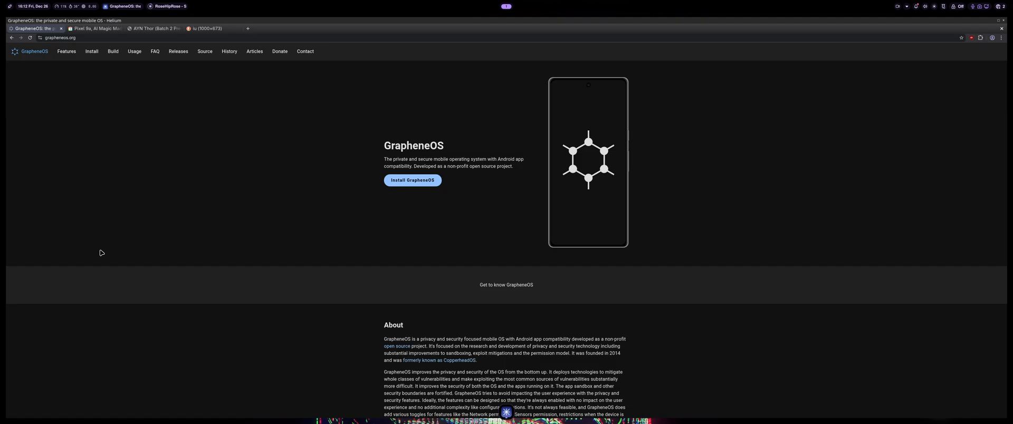
pyautogui.moveTo(96, 270)
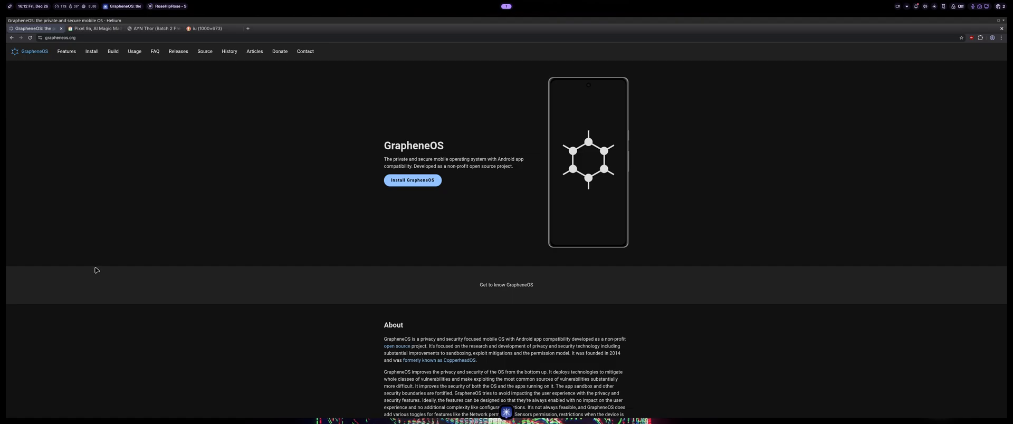
pyautogui.moveTo(137, 288)
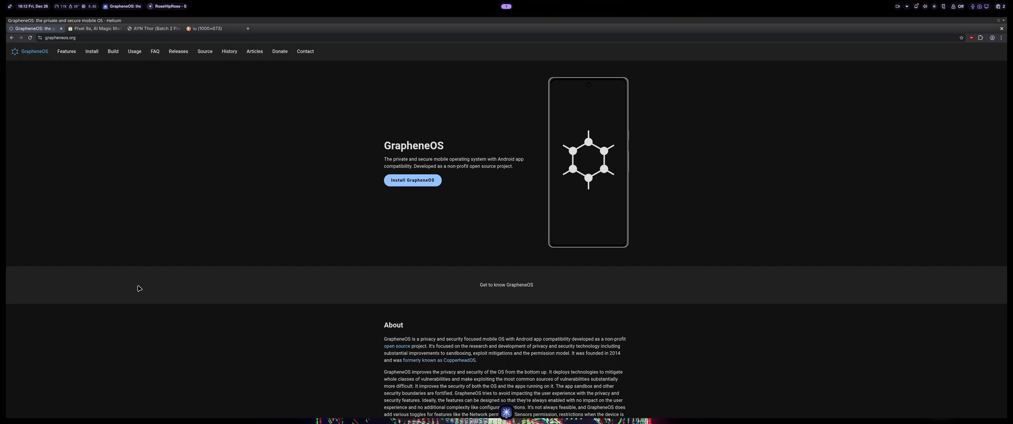
pyautogui.moveTo(149, 288)
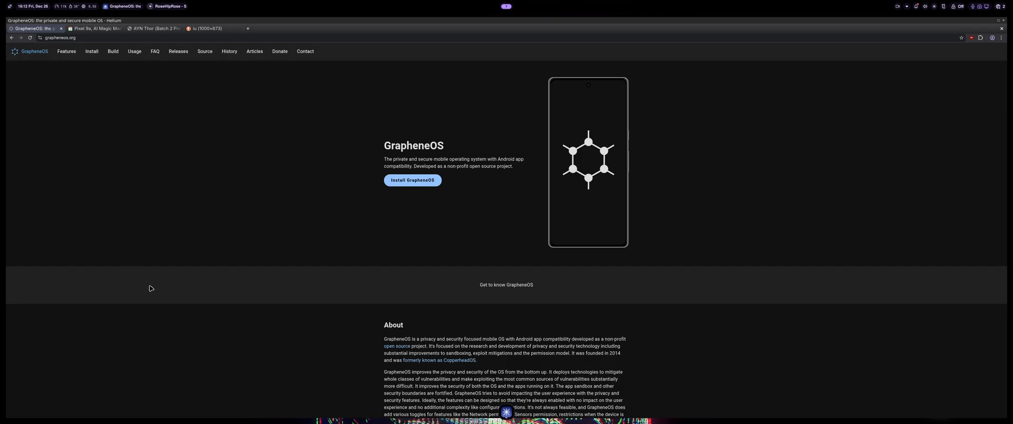
pyautogui.moveTo(146, 293)
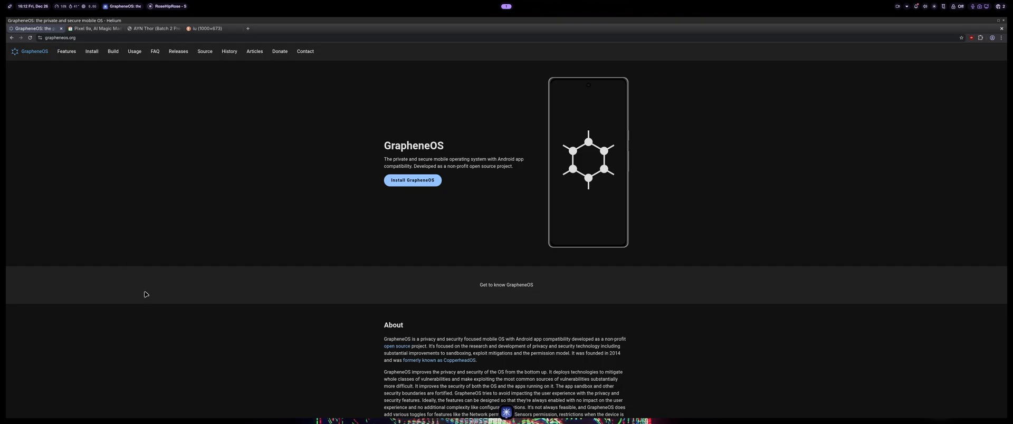
pyautogui.moveTo(120, 338)
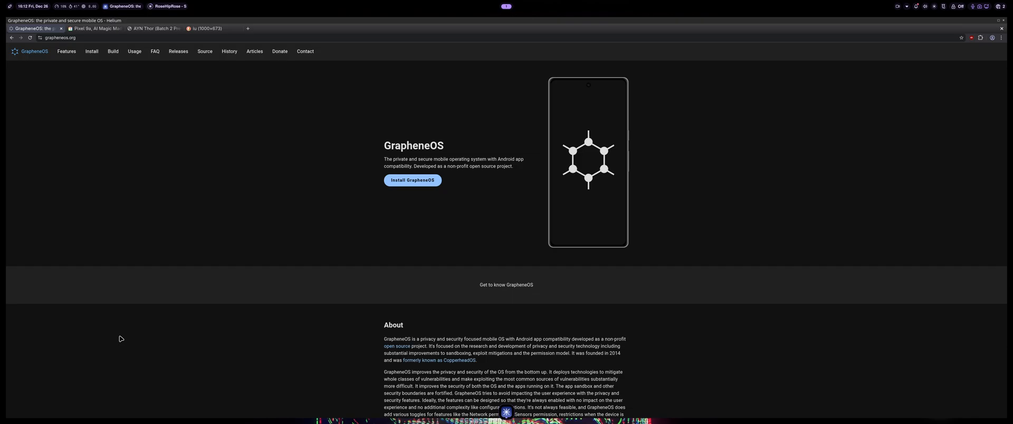
pyautogui.moveTo(148, 264)
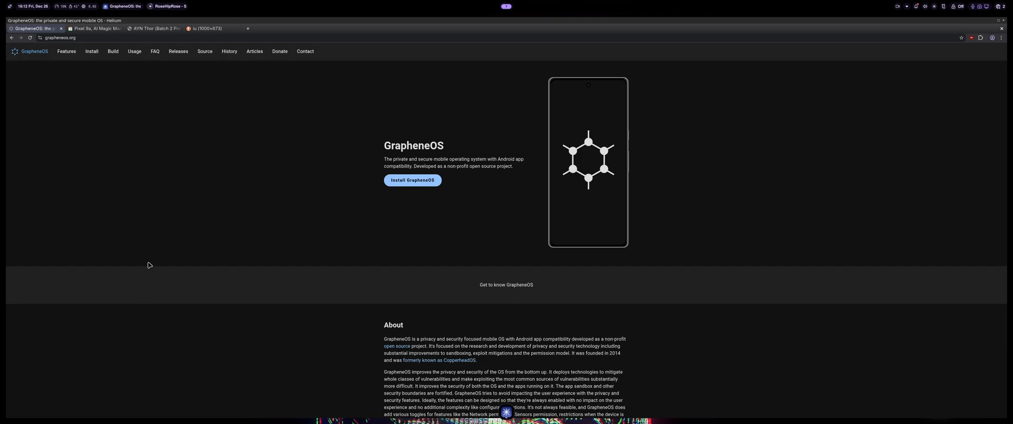
pyautogui.moveTo(188, 276)
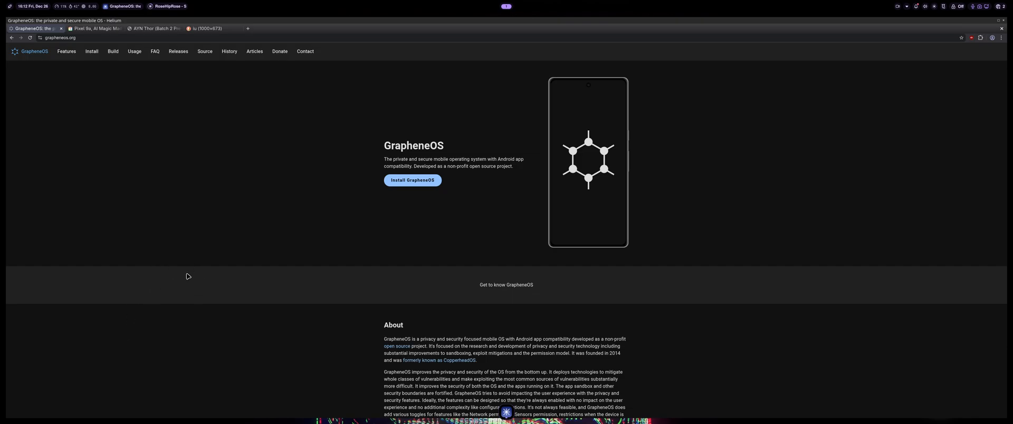
pyautogui.moveTo(165, 260)
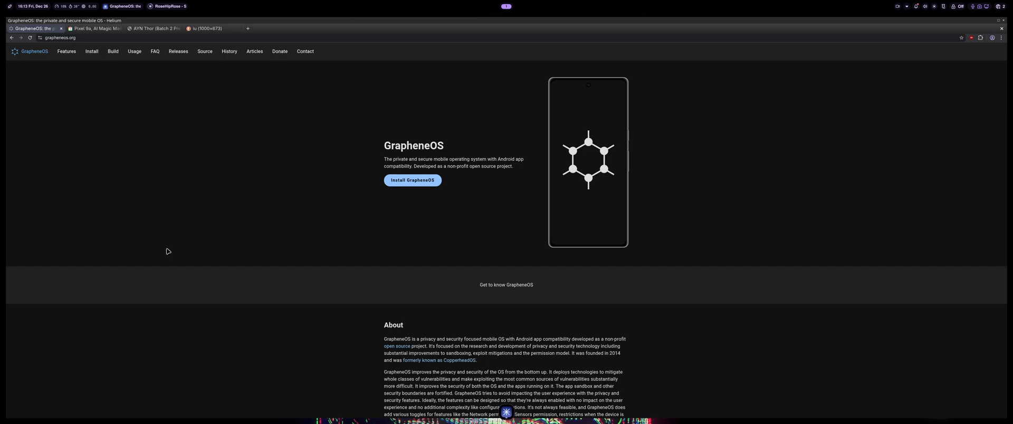
pyautogui.moveTo(174, 251)
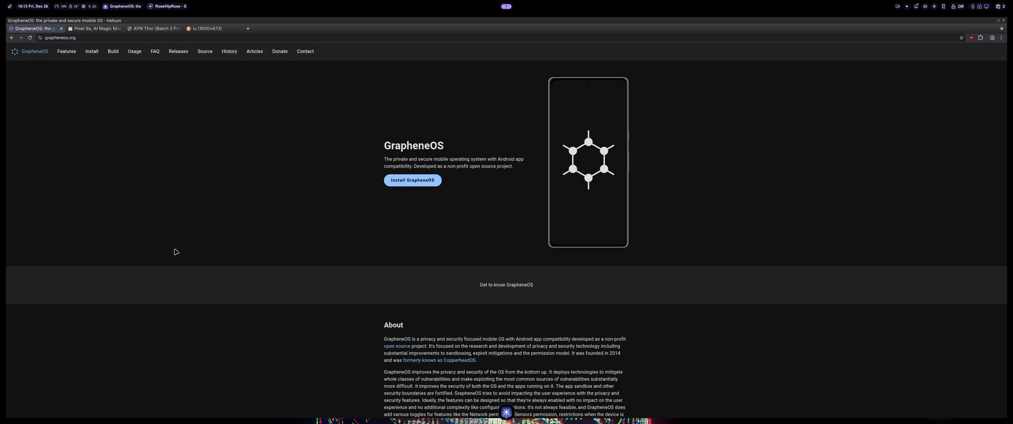
pyautogui.moveTo(176, 250)
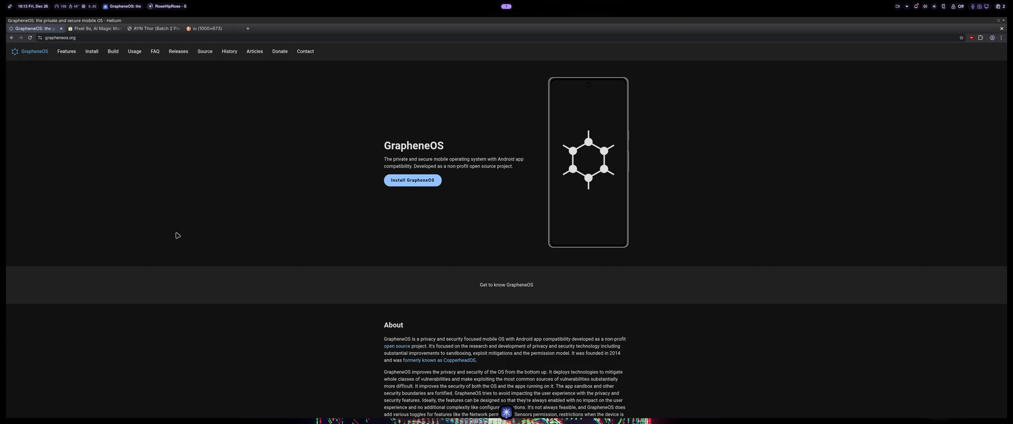
pyautogui.moveTo(204, 228)
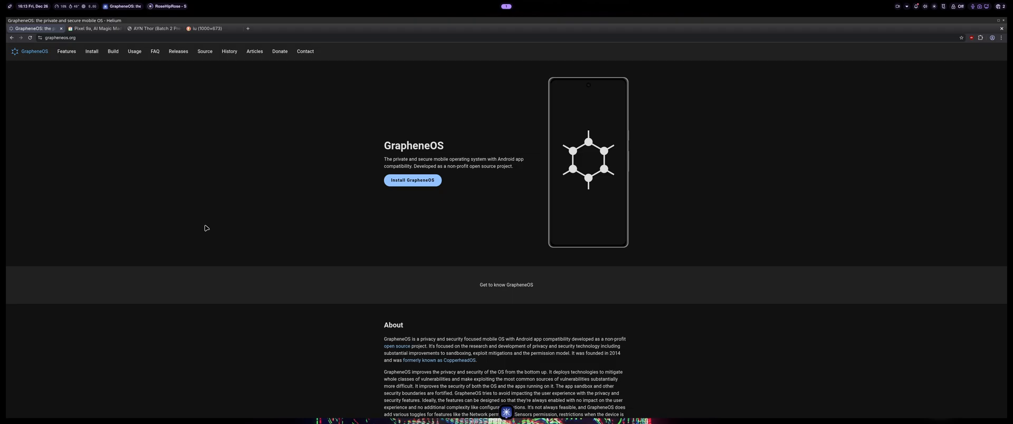
pyautogui.moveTo(678, 292)
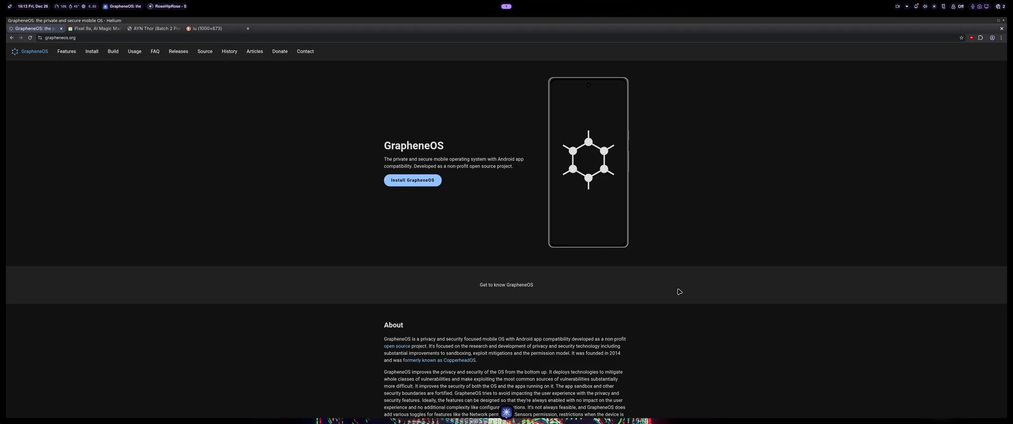
pyautogui.moveTo(347, 296)
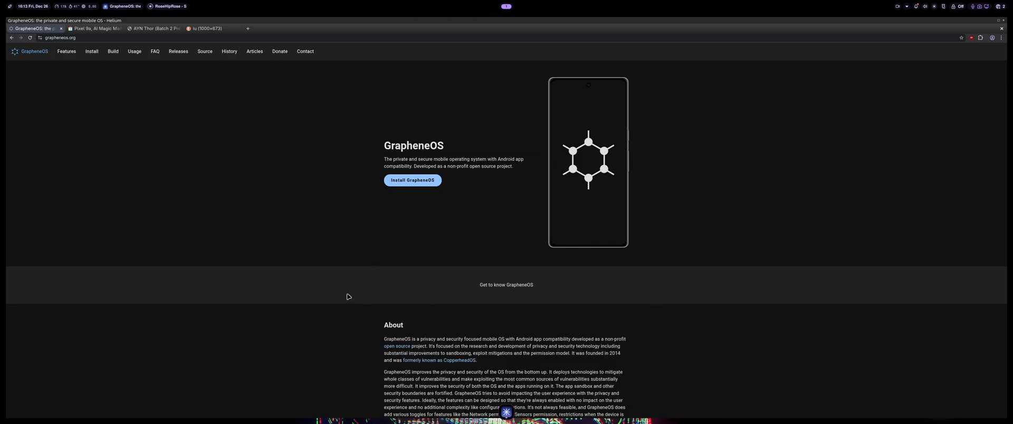
pyautogui.moveTo(271, 215)
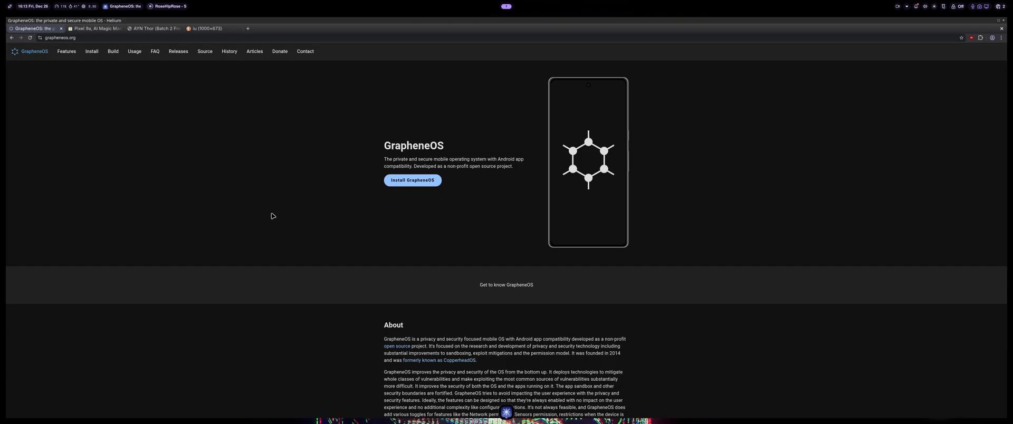
# Scroll the GrapheneOS home page down and back to the top of the About introduction.
pyautogui.scroll(-3)
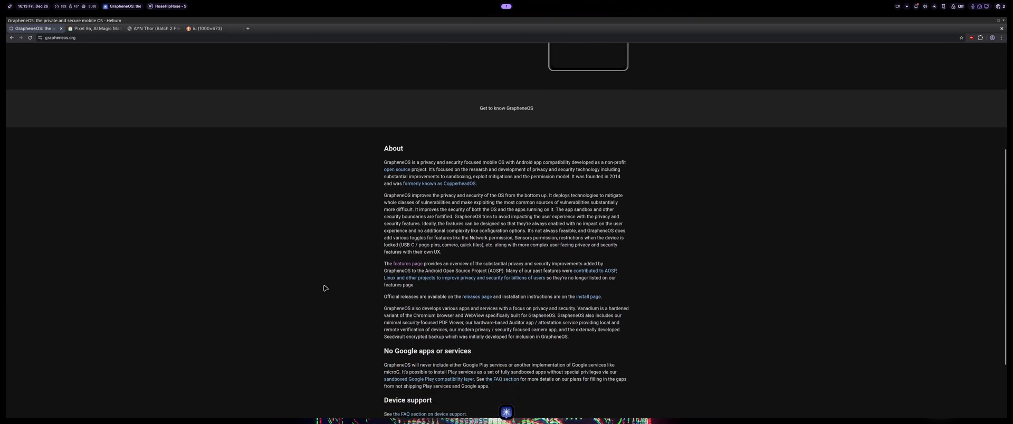
pyautogui.scroll(3)
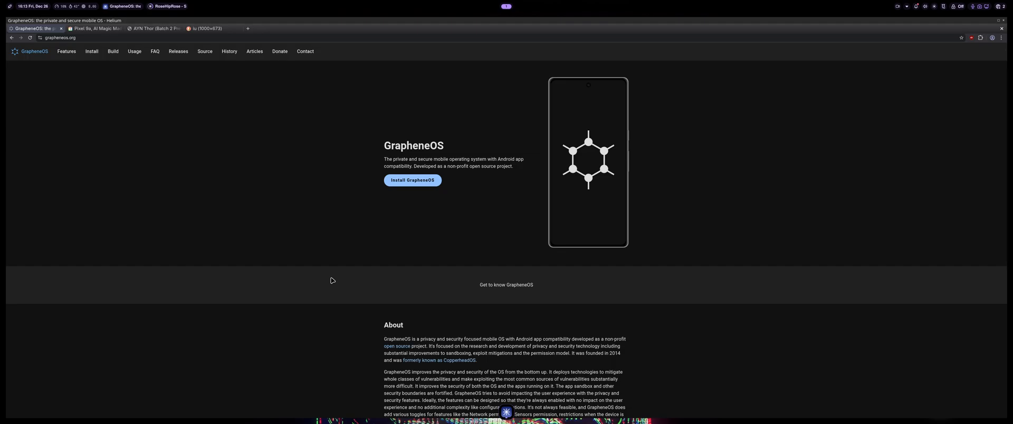
pyautogui.moveTo(286, 177)
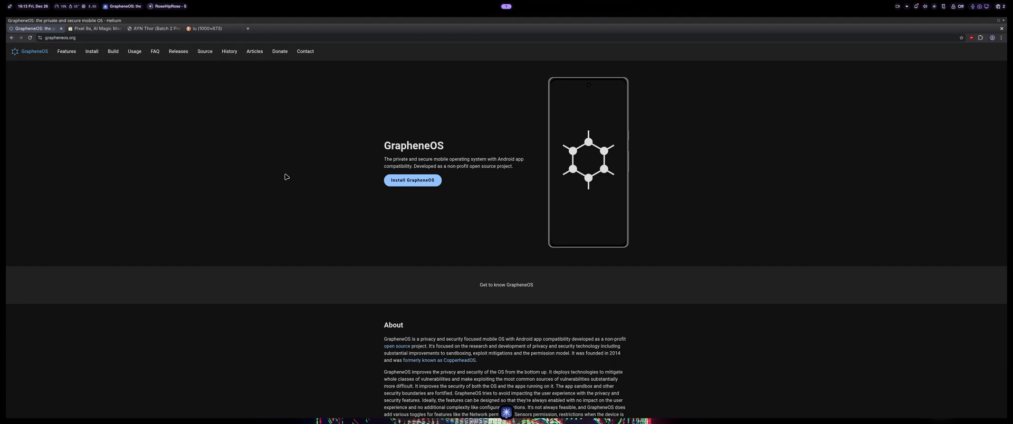
pyautogui.moveTo(284, 161)
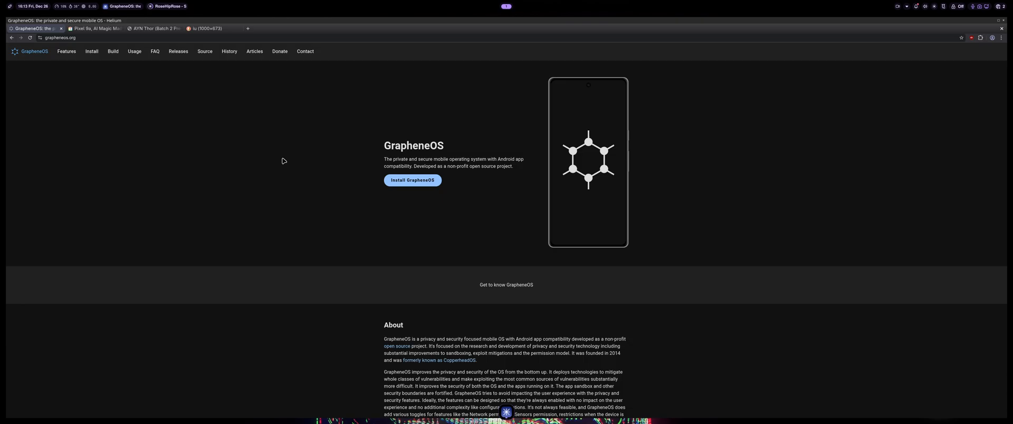
pyautogui.moveTo(260, 106)
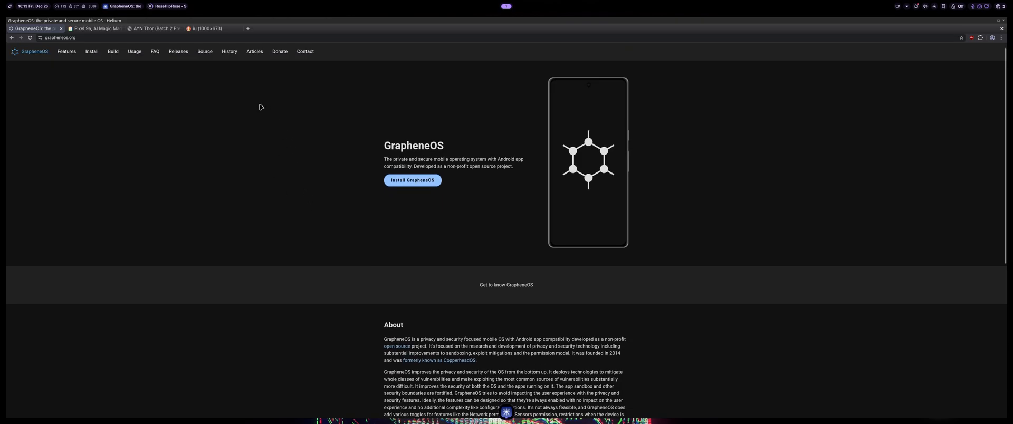
pyautogui.moveTo(134, 51)
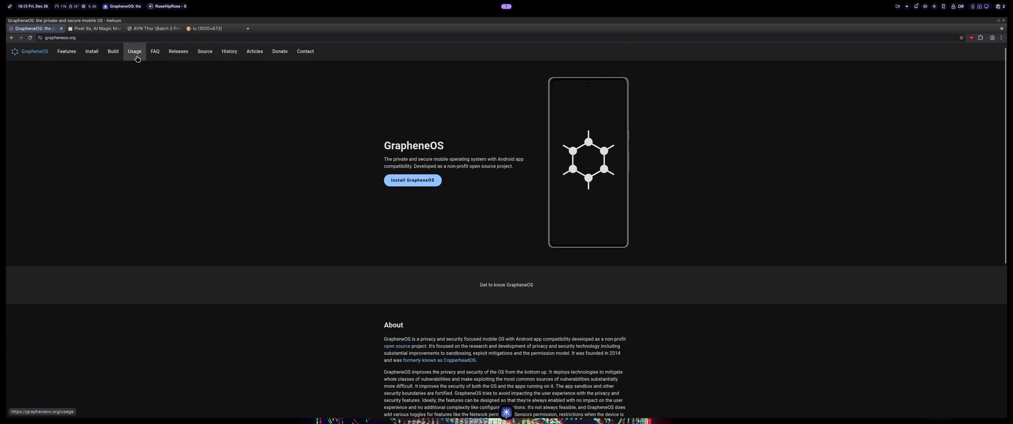
# Go to the Features overview and jump to its Auto reboot section via the table of contents.
pyautogui.click(65, 52)
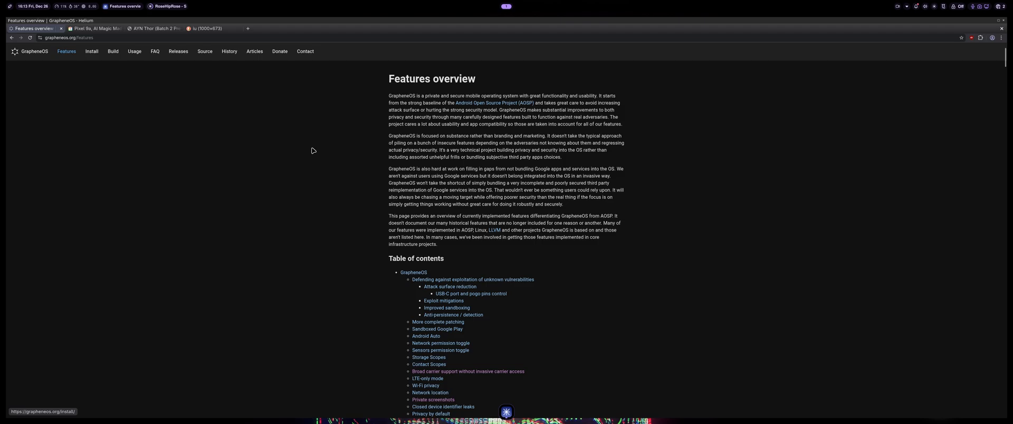
pyautogui.scroll(-3)
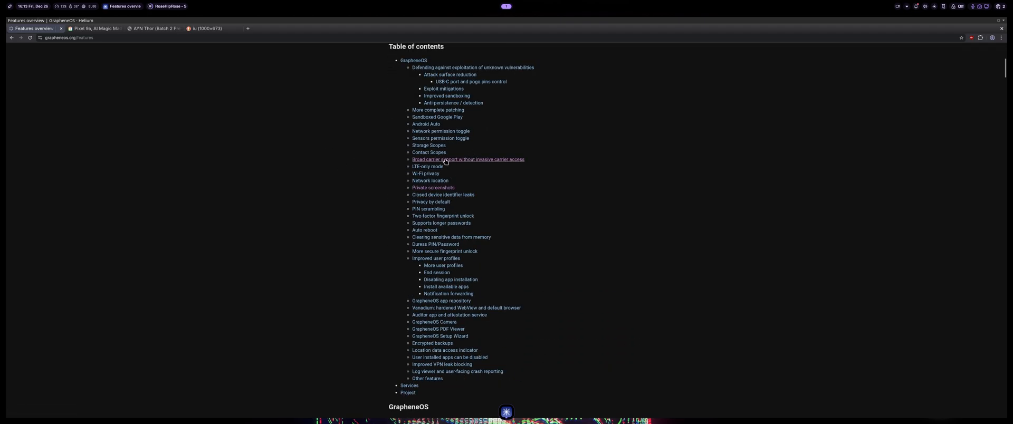
pyautogui.moveTo(466, 140)
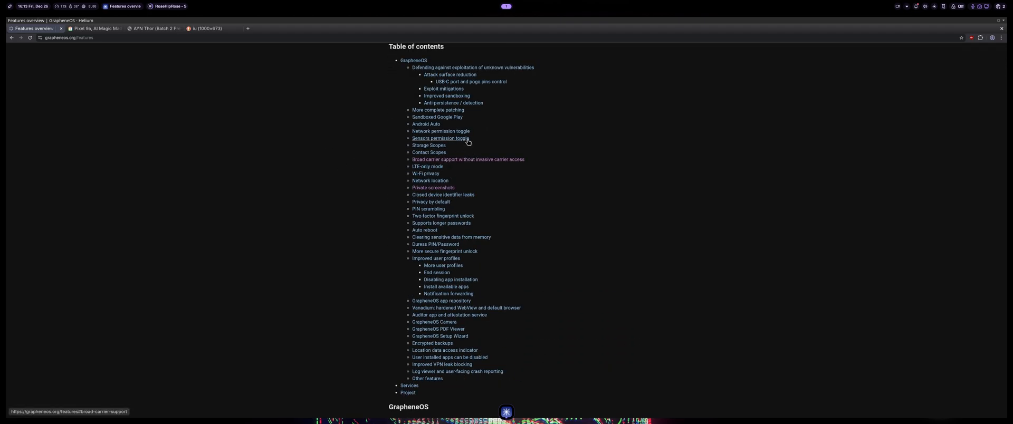
pyautogui.moveTo(509, 101)
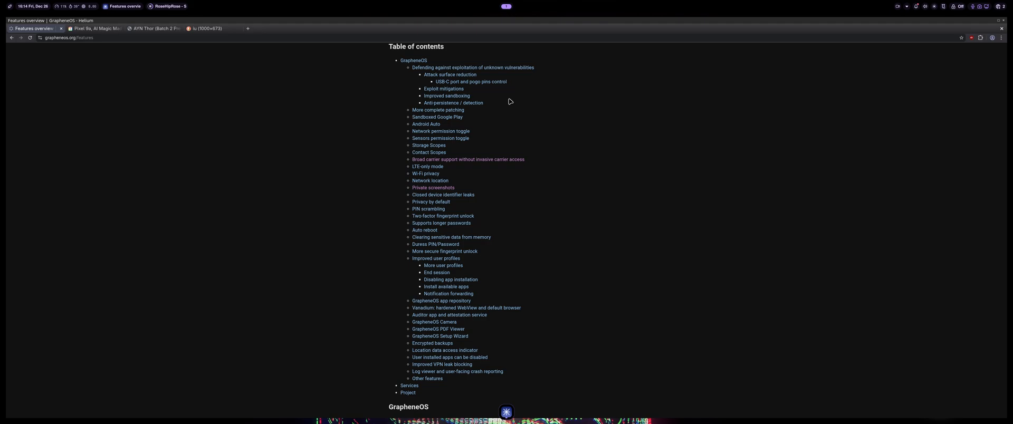
pyautogui.scroll(3)
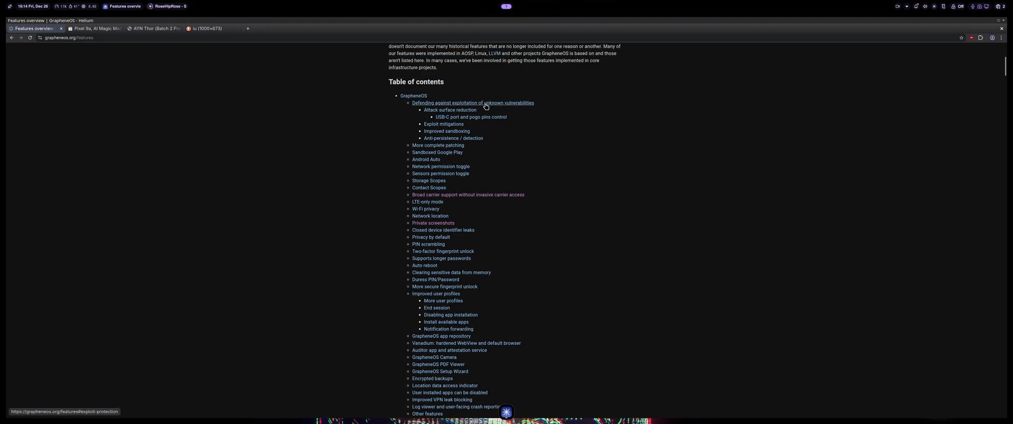
pyautogui.moveTo(462, 206)
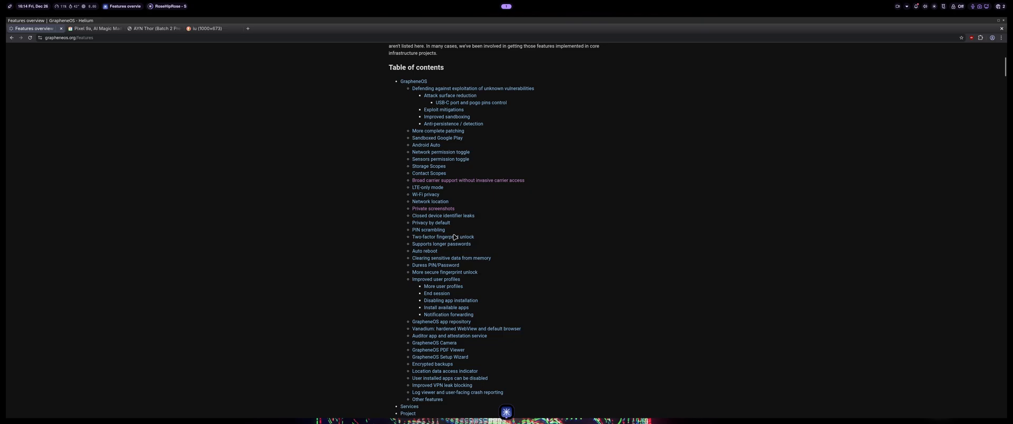
pyautogui.scroll(-3)
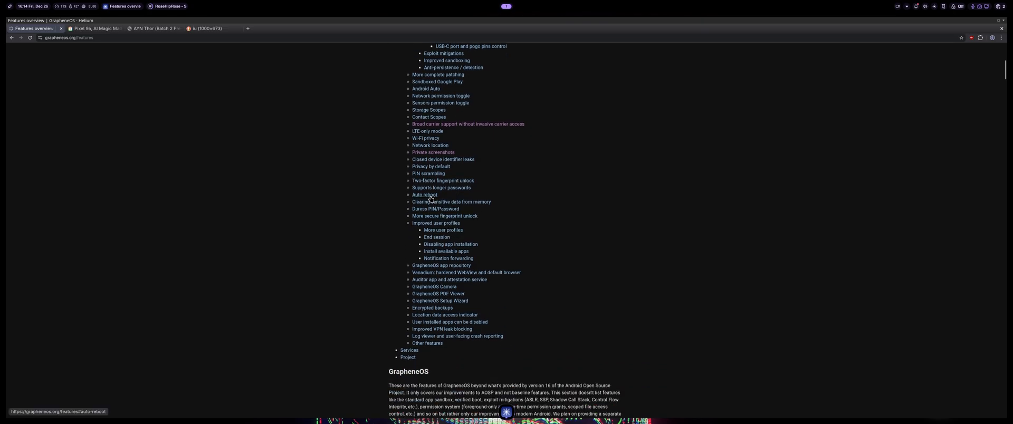
pyautogui.click(424, 195)
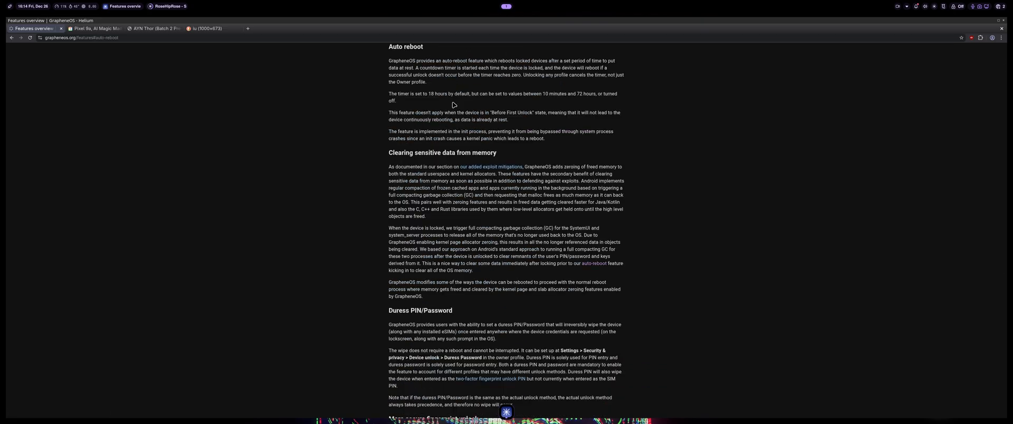
# Highlight the 10 minute minimum and 72 hours timer values in the Auto reboot description.
pyautogui.doubleClick(545, 93)
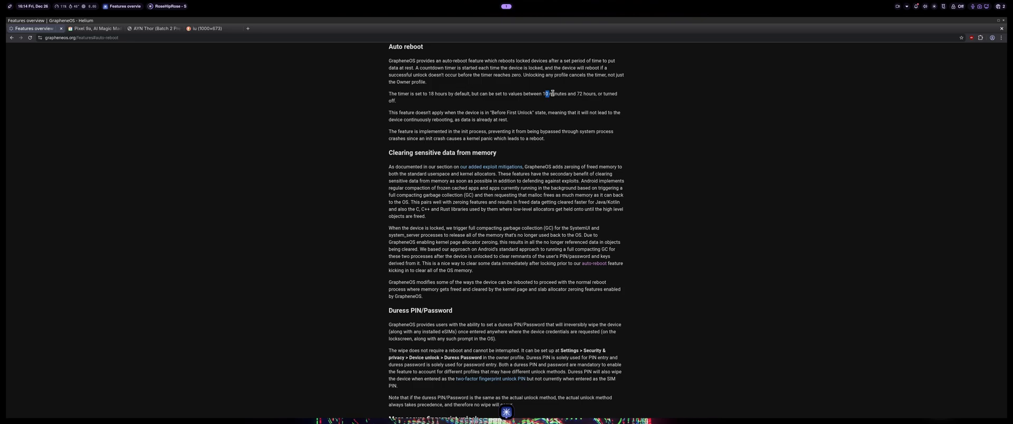
pyautogui.doubleClick(589, 94)
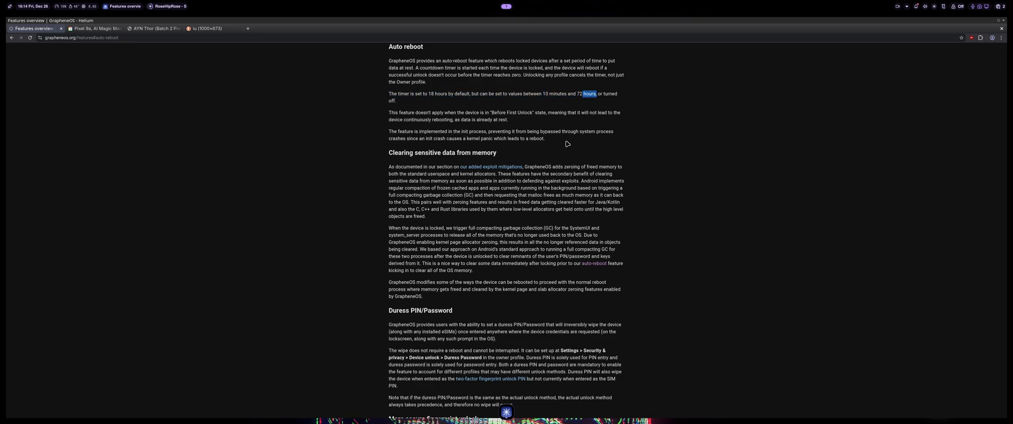
pyautogui.moveTo(554, 156)
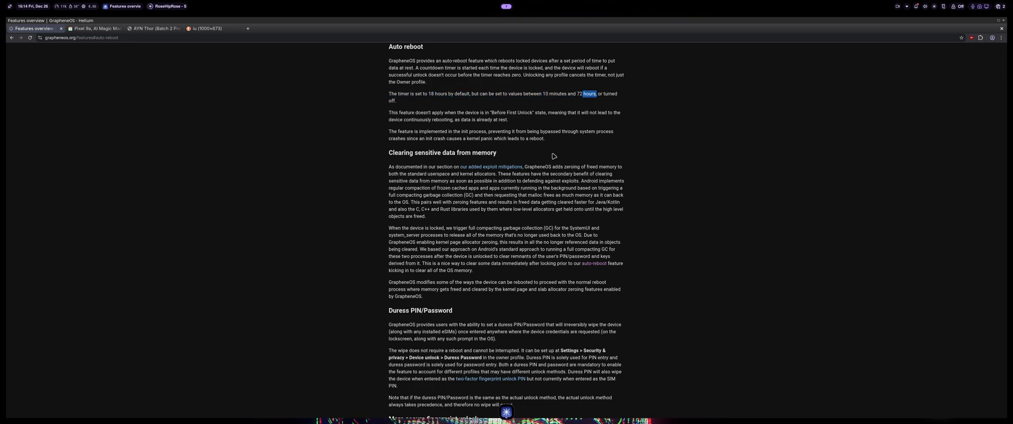
pyautogui.moveTo(556, 148)
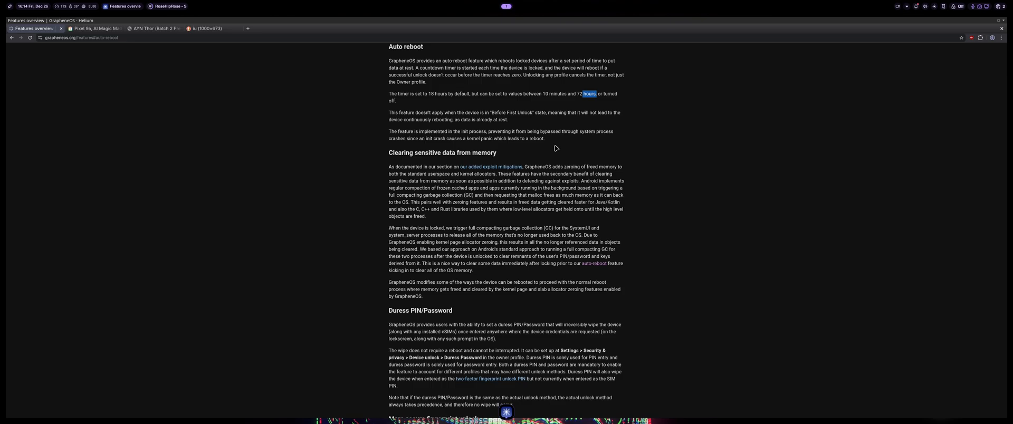
pyautogui.moveTo(557, 123)
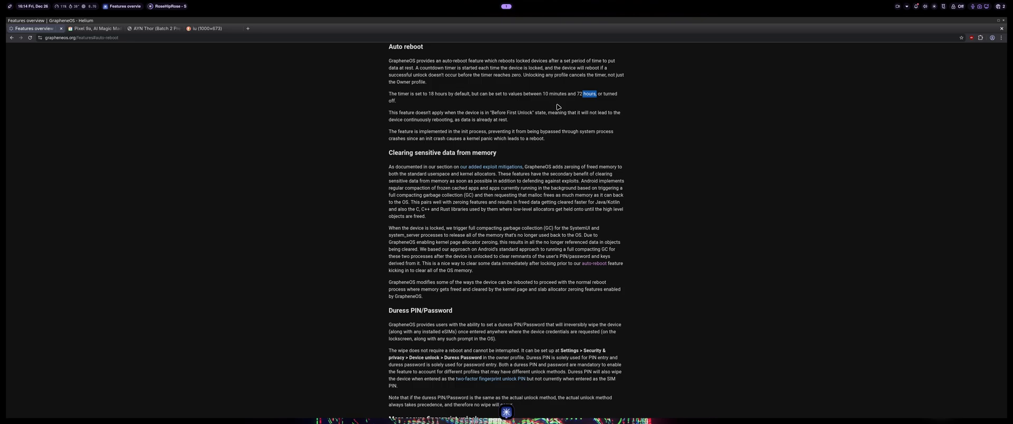
pyautogui.moveTo(556, 167)
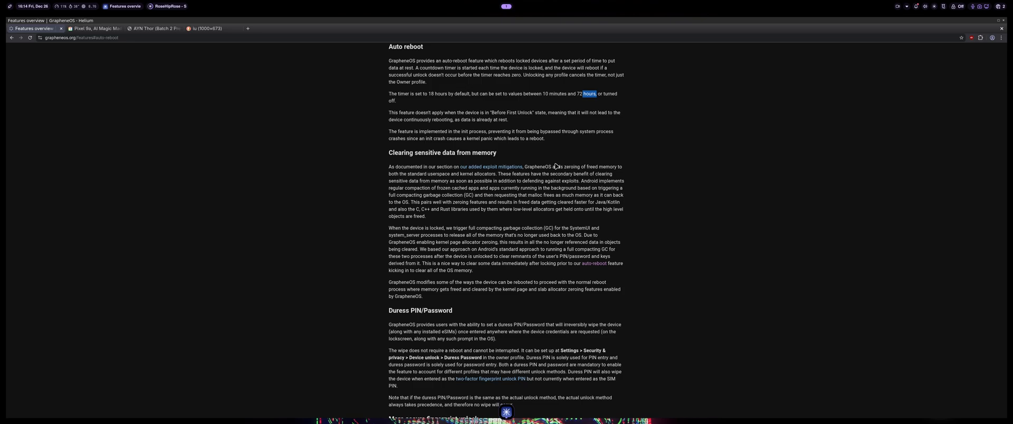
pyautogui.moveTo(562, 146)
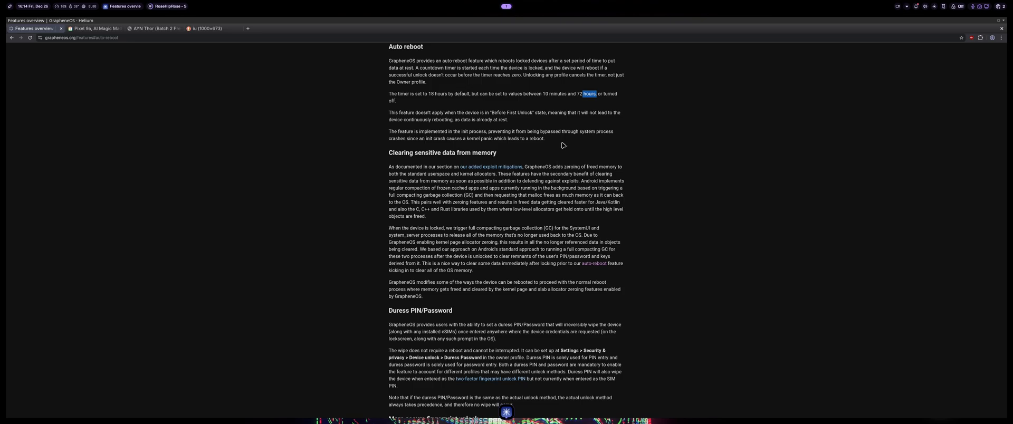
pyautogui.scroll(-3)
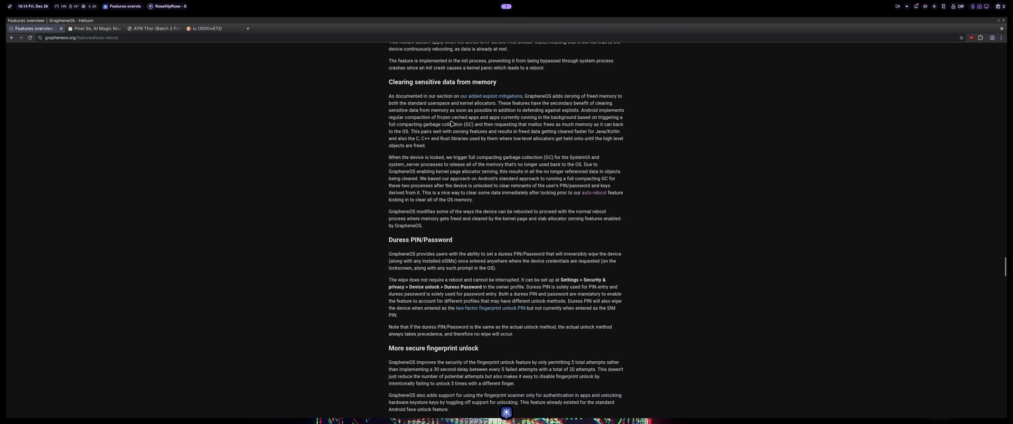
pyautogui.scroll(-3)
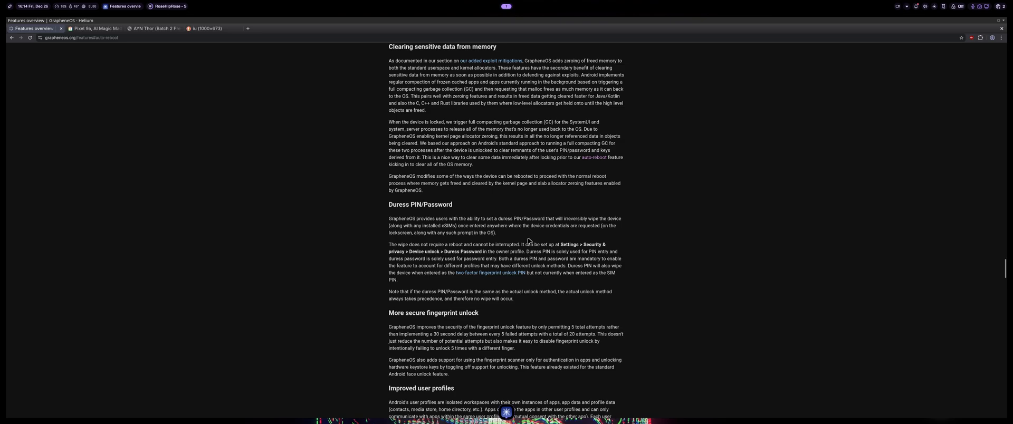
pyautogui.moveTo(539, 238)
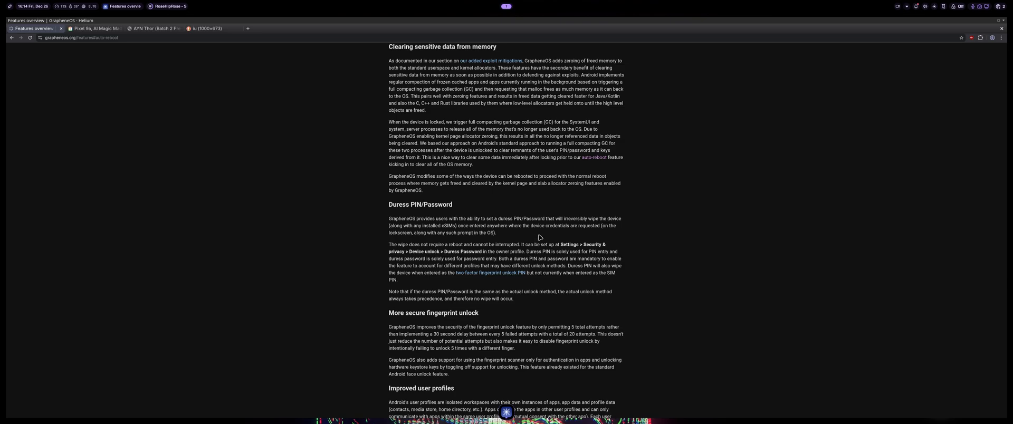
pyautogui.moveTo(548, 214)
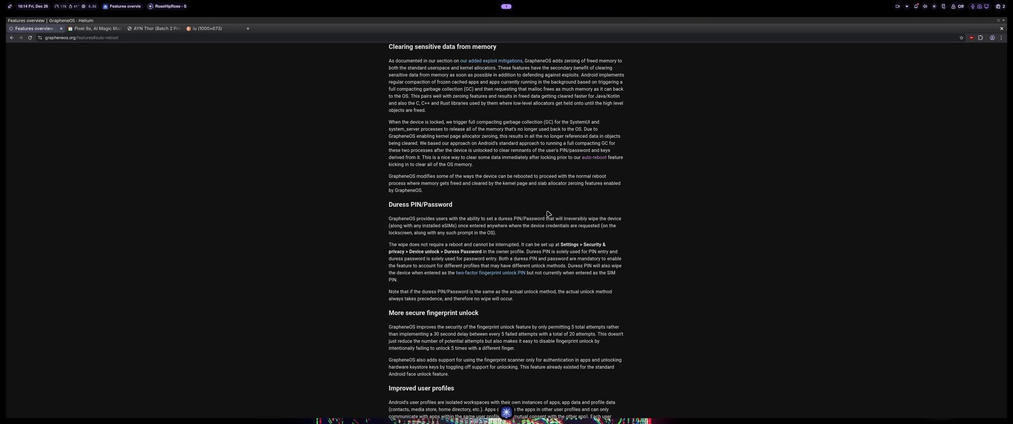
pyautogui.moveTo(532, 202)
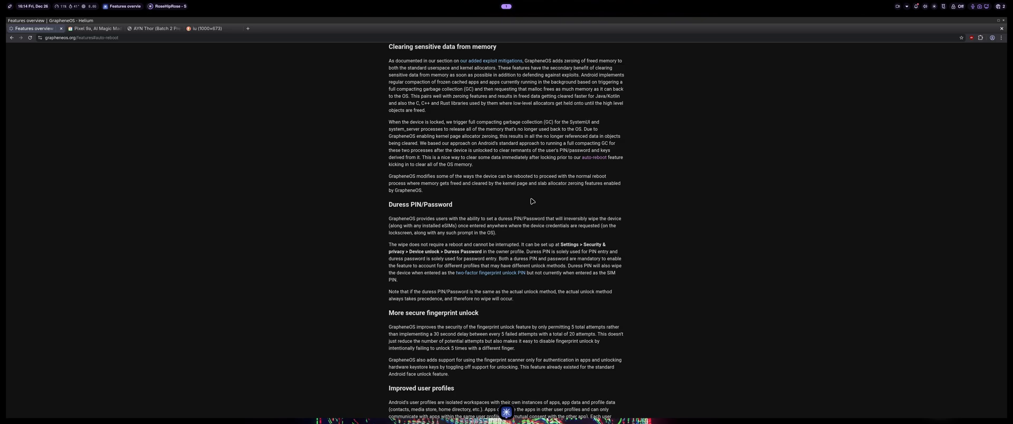
pyautogui.moveTo(514, 220)
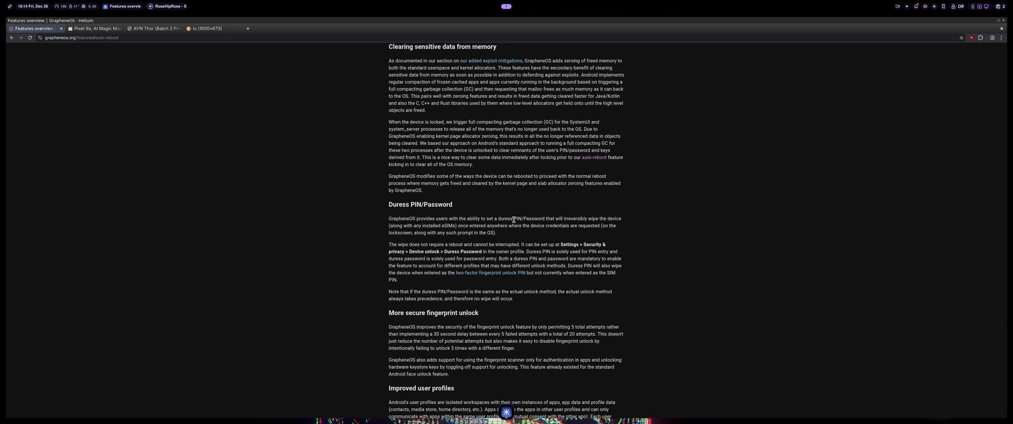
pyautogui.moveTo(512, 221)
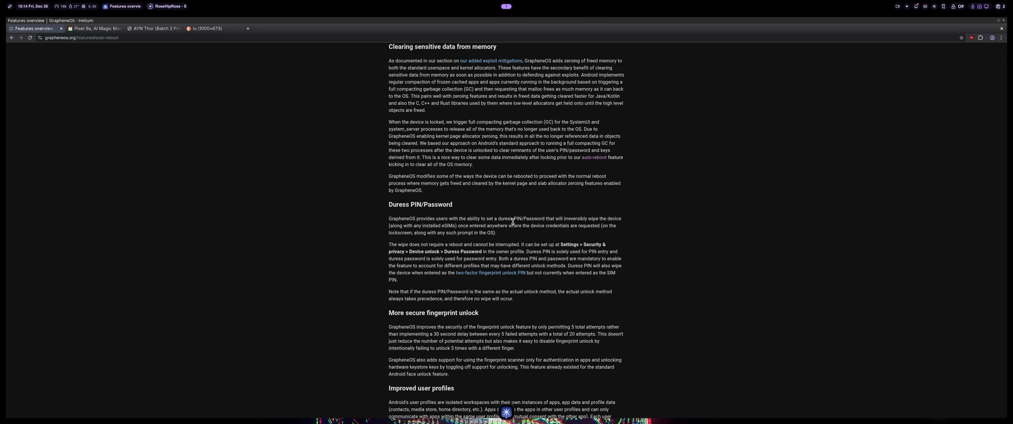
pyautogui.moveTo(497, 217)
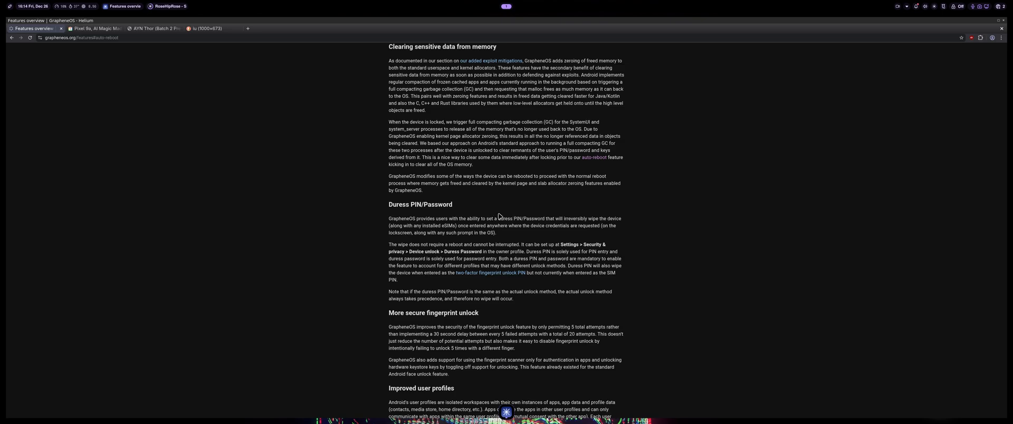
pyautogui.moveTo(507, 226)
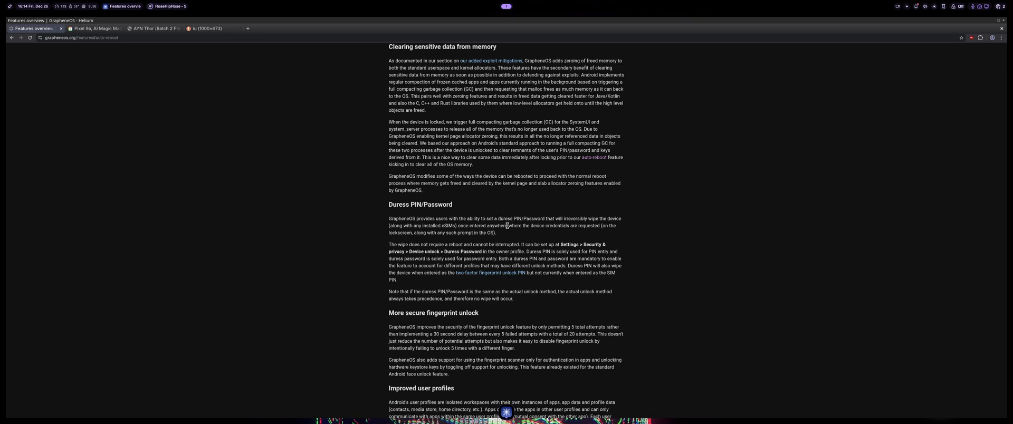
pyautogui.moveTo(532, 286)
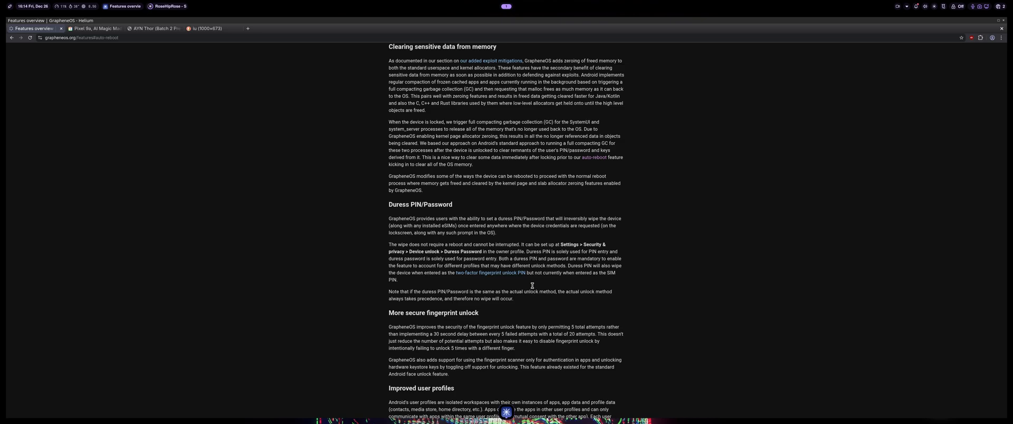
pyautogui.moveTo(557, 240)
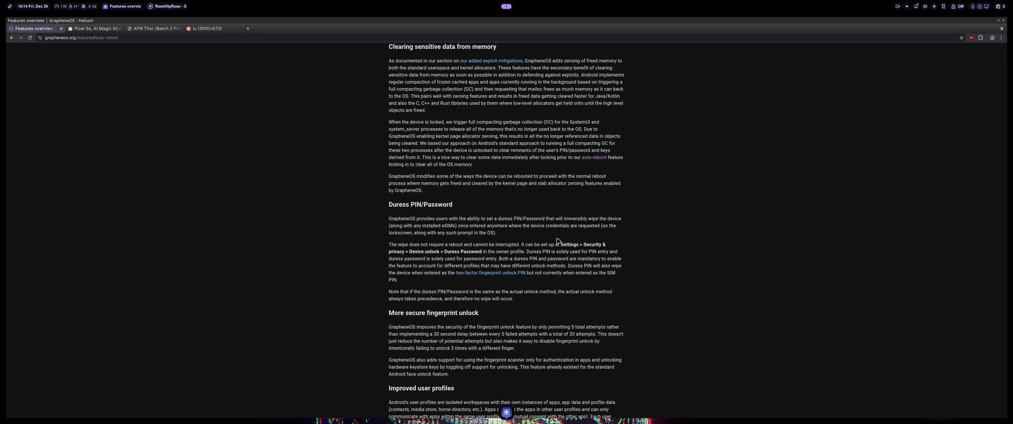
pyautogui.moveTo(565, 214)
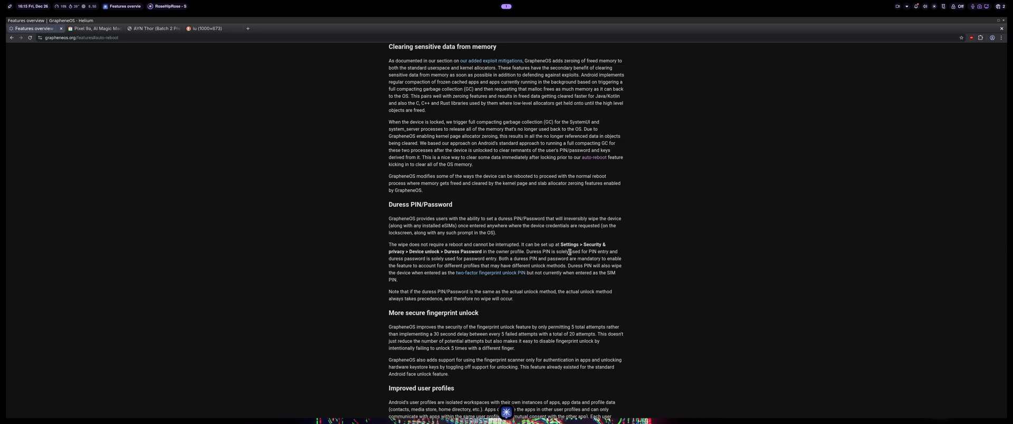
pyautogui.moveTo(483, 175)
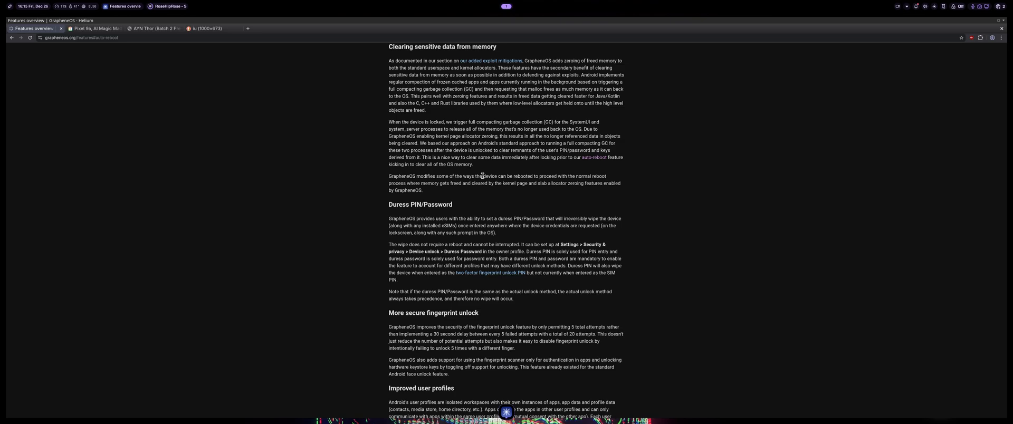
# Scroll down to the Network permission toggle, Sensors permission toggle and Storage Scopes sections.
pyautogui.scroll(-3)
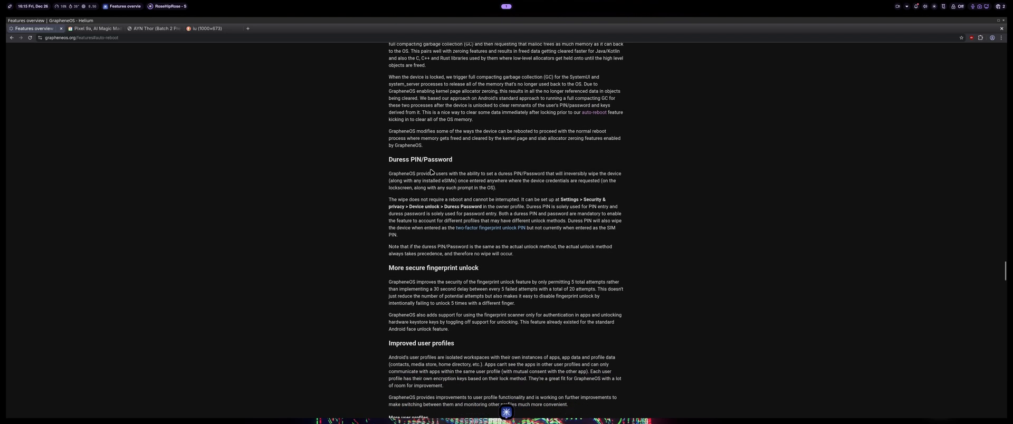
pyautogui.scroll(-3)
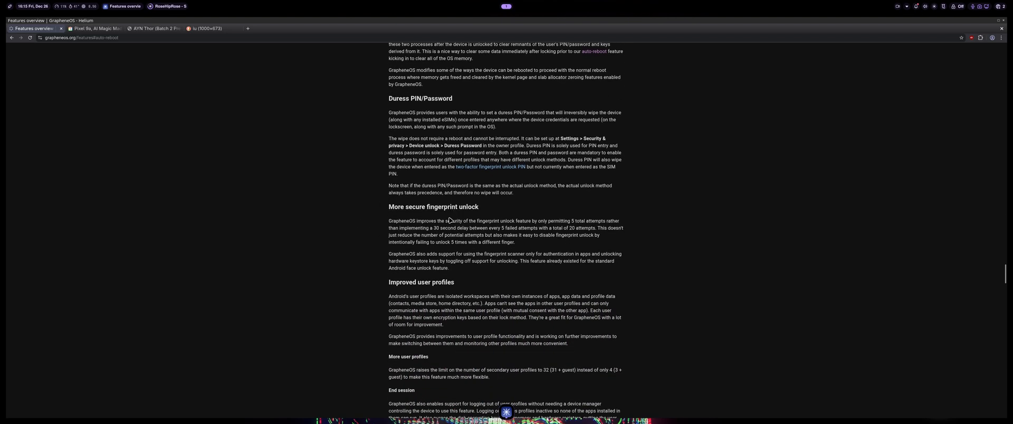
pyautogui.scroll(-3)
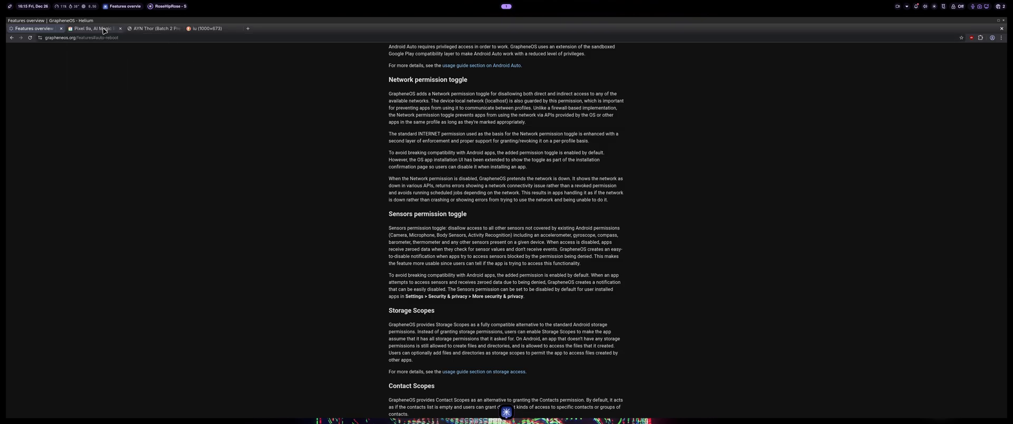
# Switch to the Pixel 9a tab showing the $399 overview and holiday deal.
pyautogui.click(90, 28)
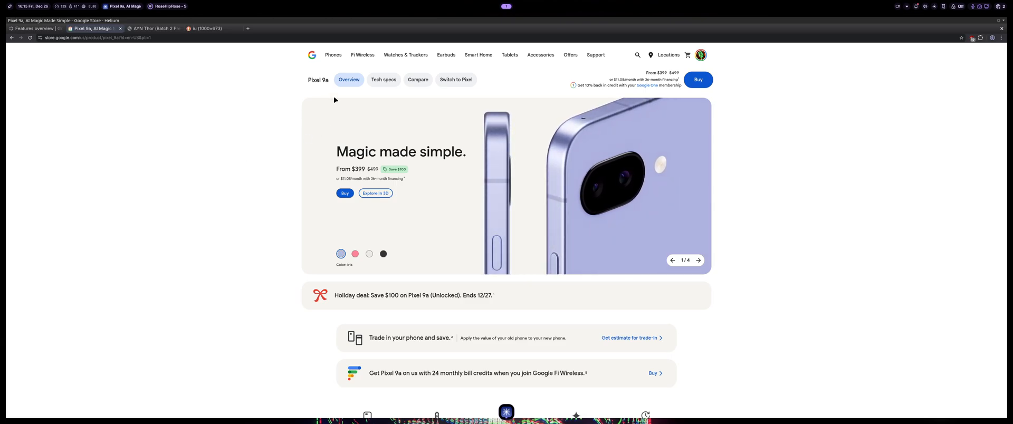
pyautogui.moveTo(403, 79)
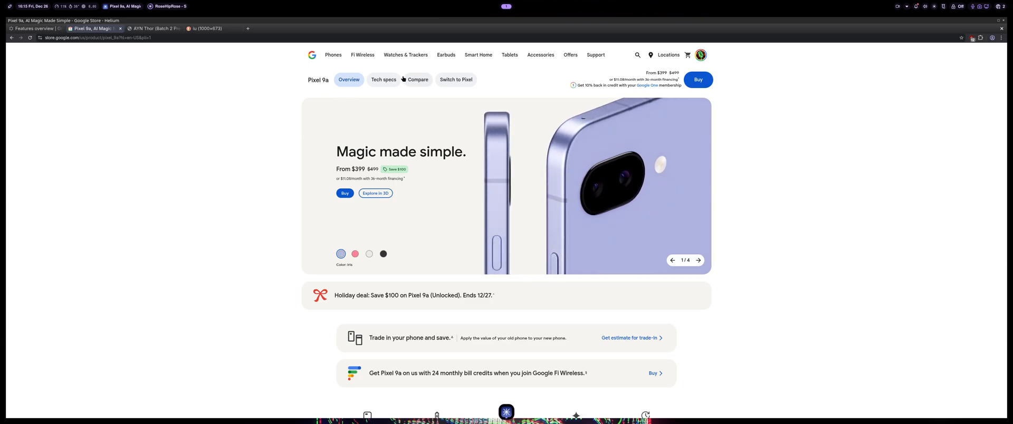
# View the Pixel 9a Tech specs and highlight Actua, the refresh rate, peak brightness and 1,000,000:1 contrast ratio.
pyautogui.click(383, 79)
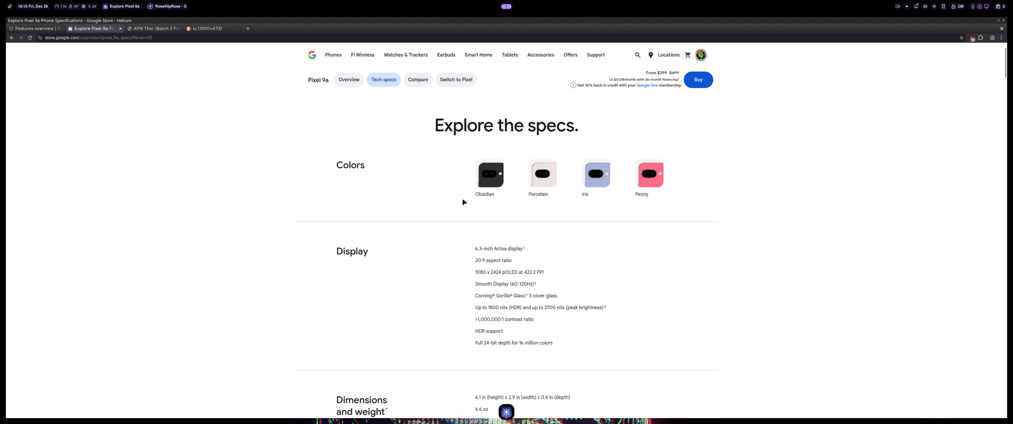
pyautogui.doubleClick(494, 249)
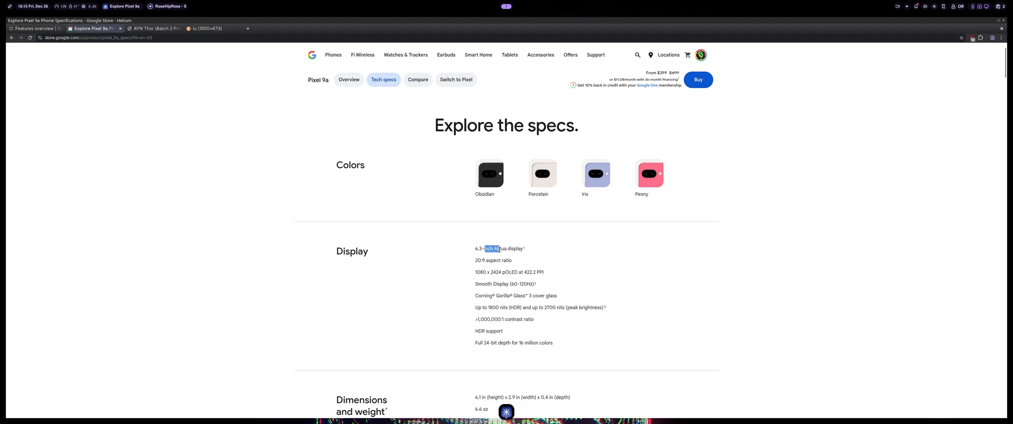
pyautogui.click(479, 261)
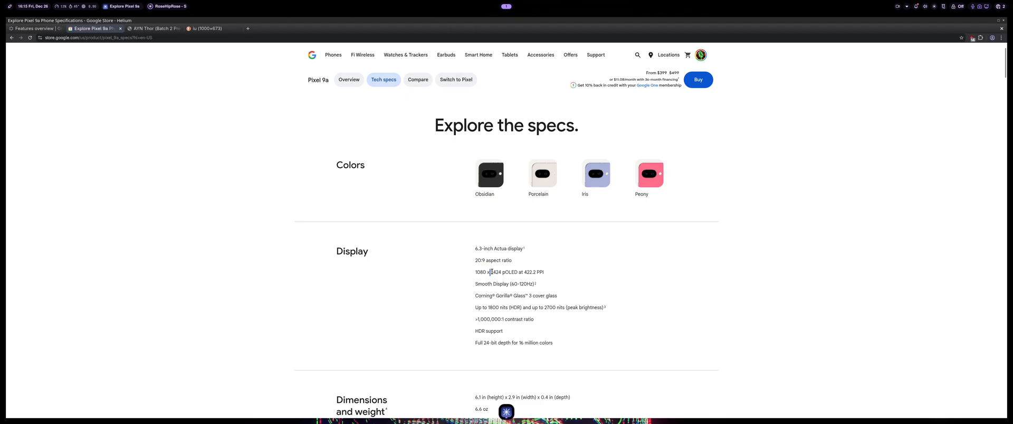
pyautogui.doubleClick(494, 272)
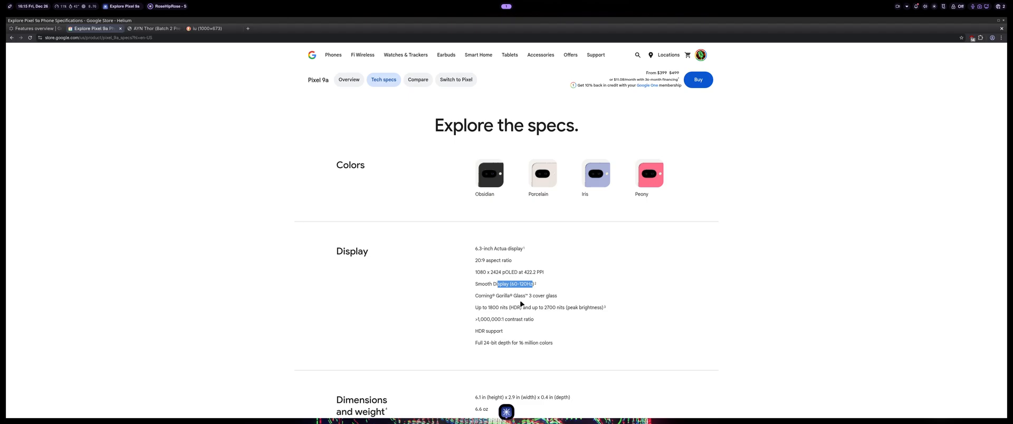
pyautogui.moveTo(494, 290)
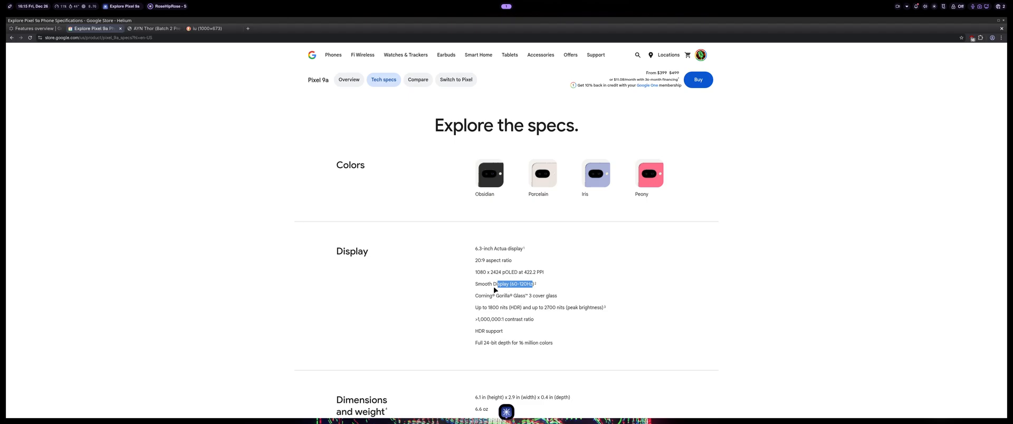
pyautogui.moveTo(481, 292)
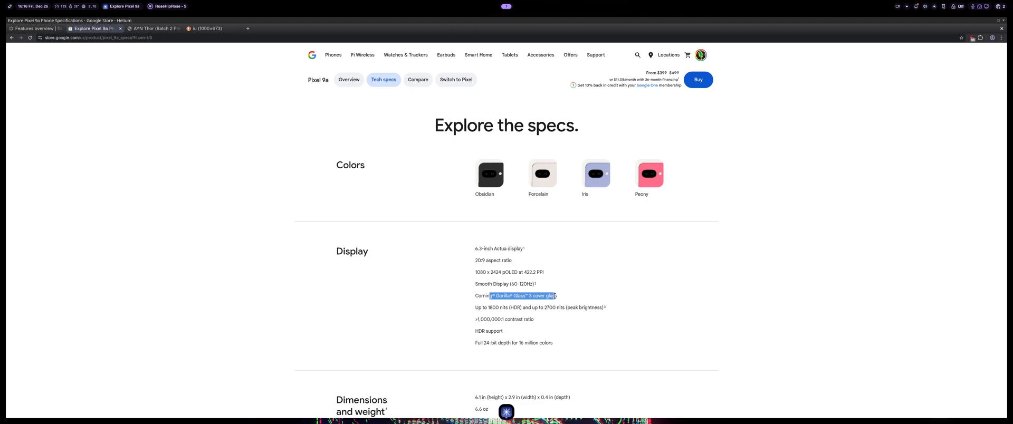
pyautogui.doubleClick(507, 307)
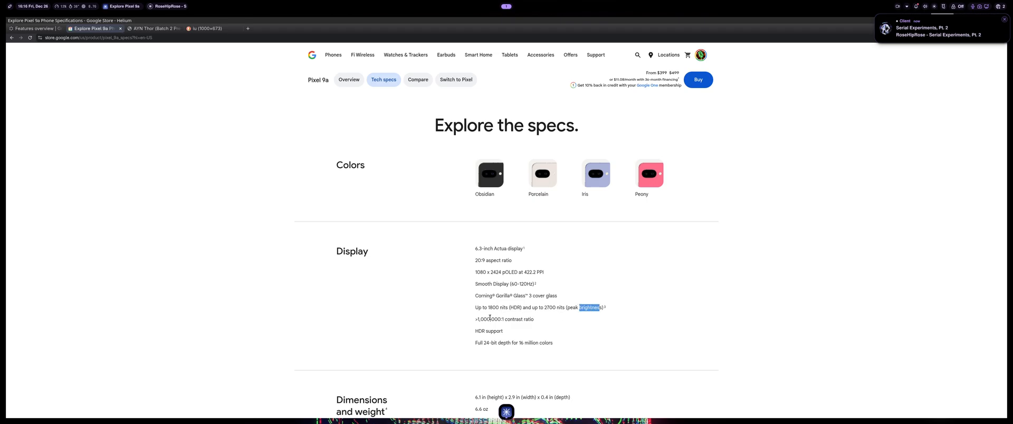
pyautogui.doubleClick(492, 318)
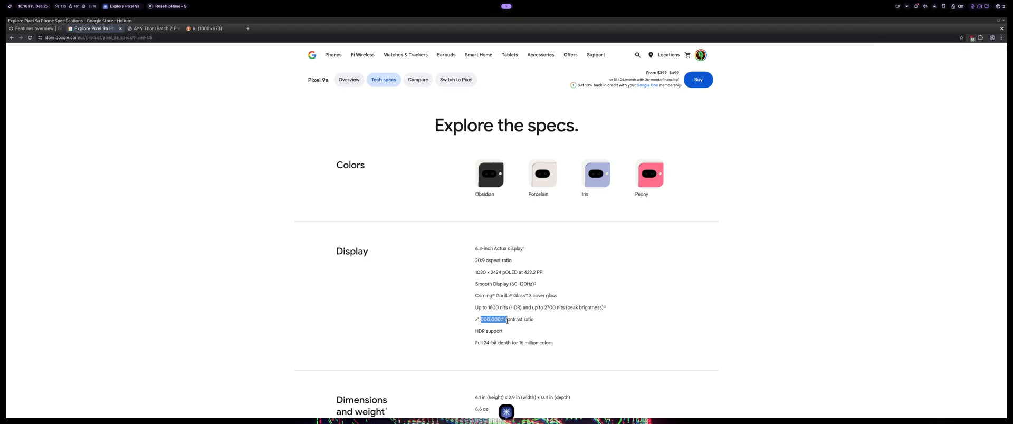
pyautogui.moveTo(485, 342)
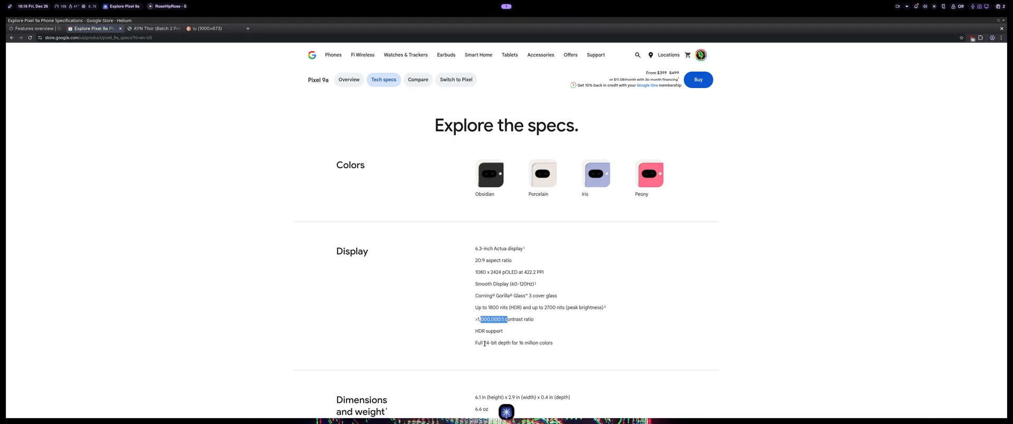
# Scroll down the specs to the Front camera and Camera features.
pyautogui.scroll(-3)
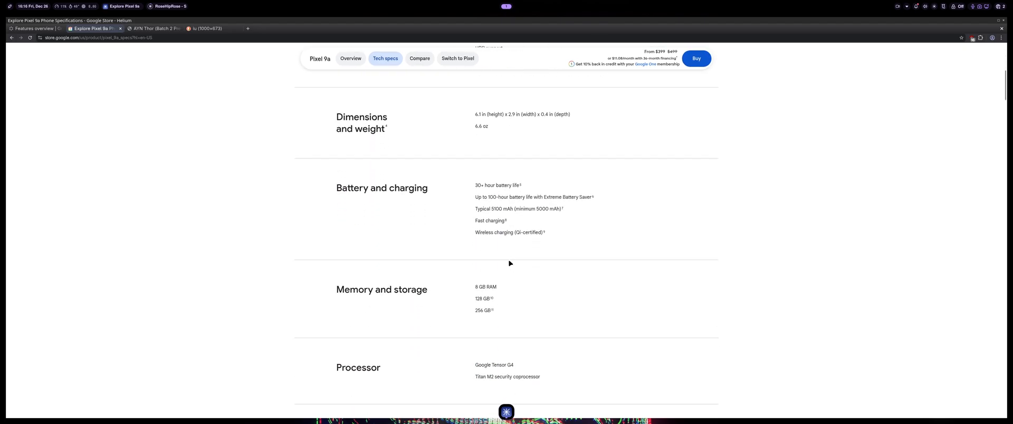
pyautogui.scroll(-3)
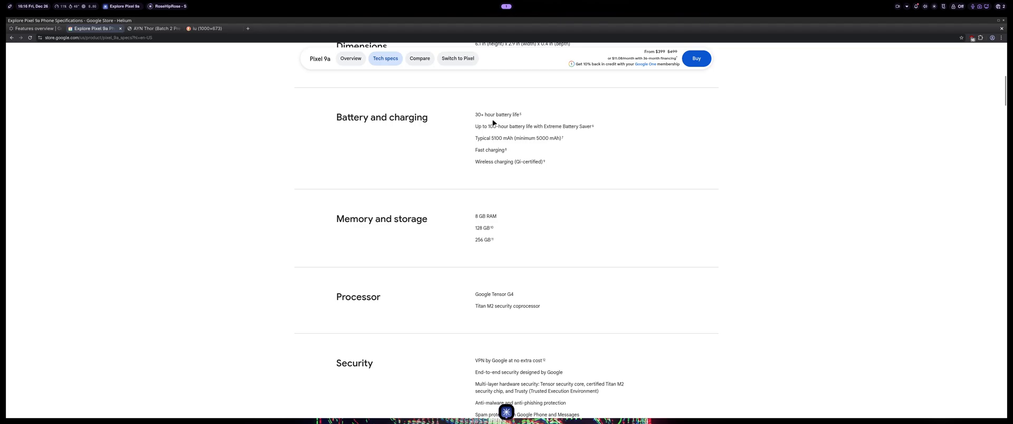
pyautogui.scroll(-3)
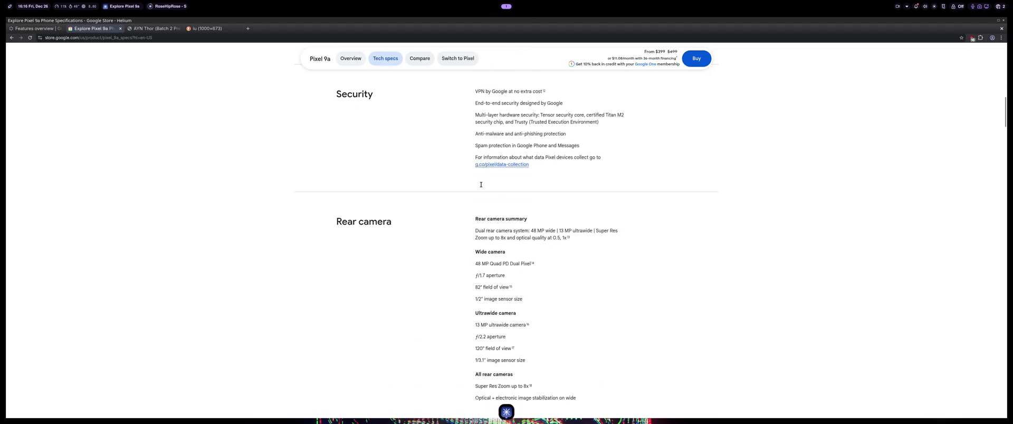
pyautogui.scroll(-3)
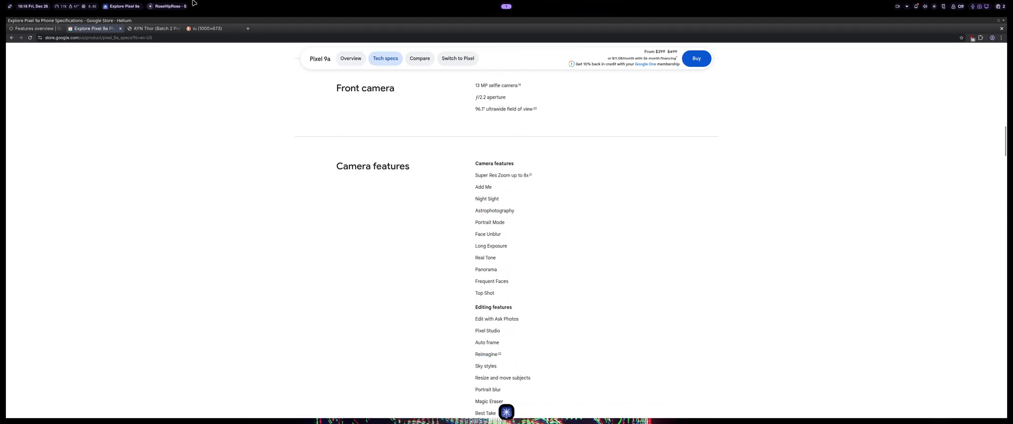
# Return to the GrapheneOS tab, scroll up, and go to the GrapheneOS homepage.
pyautogui.click(36, 28)
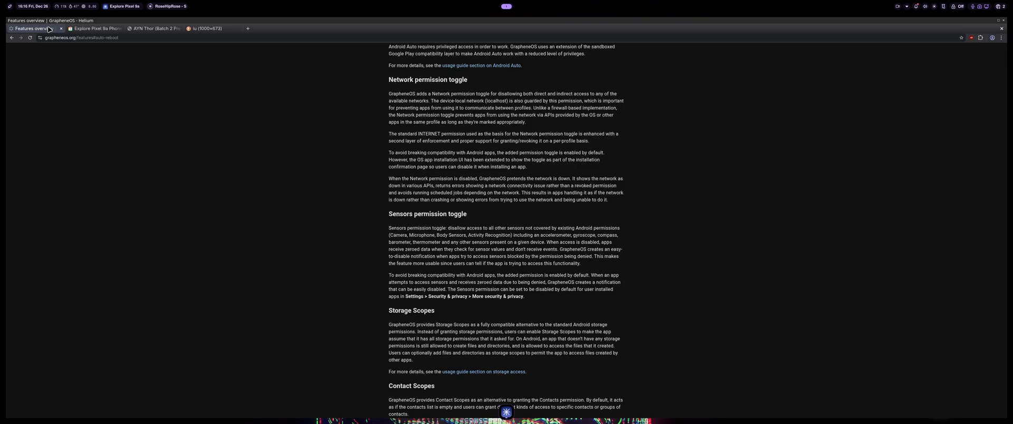
pyautogui.scroll(3)
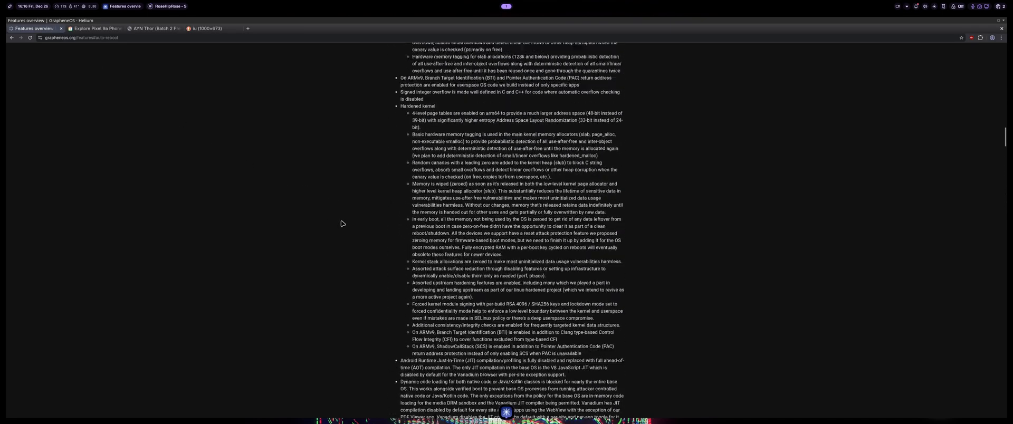
pyautogui.scroll(3)
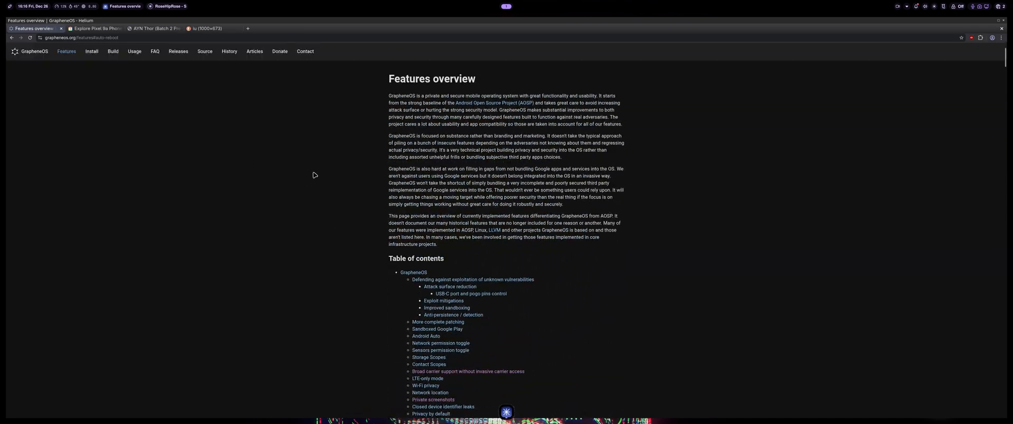
pyautogui.click(31, 50)
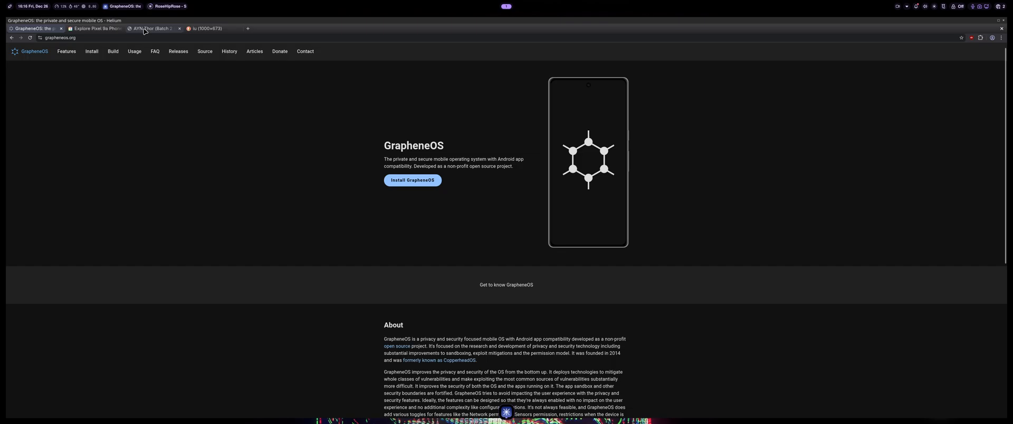
# Switch to the AYN Thor (Batch 2 Pre-order) tab showing the $429 price and model options.
pyautogui.click(152, 29)
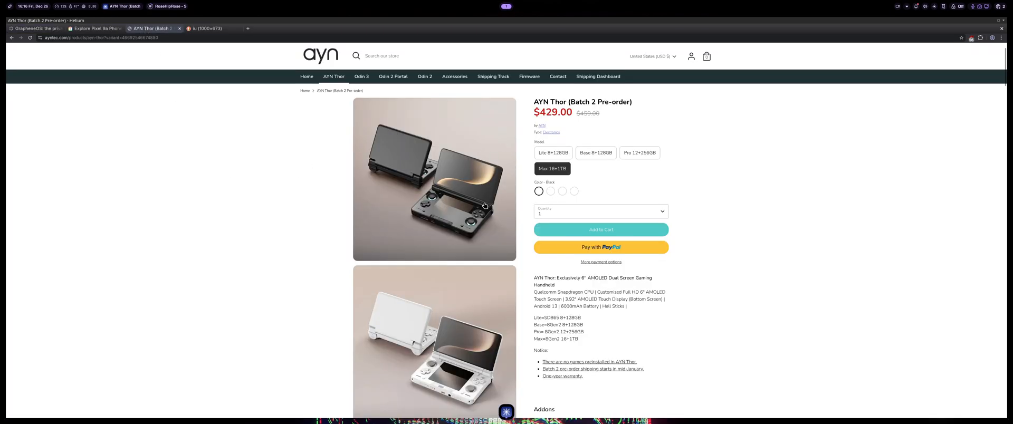
pyautogui.moveTo(468, 189)
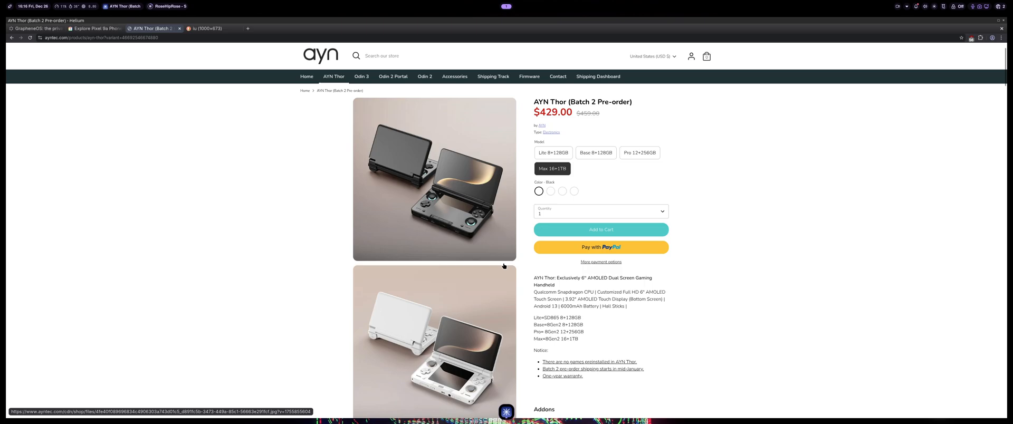
pyautogui.moveTo(486, 287)
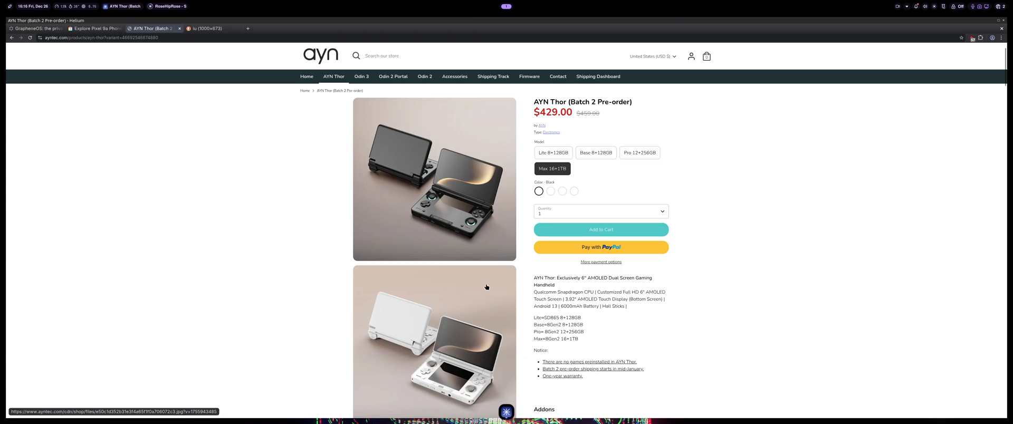
pyautogui.moveTo(600, 287)
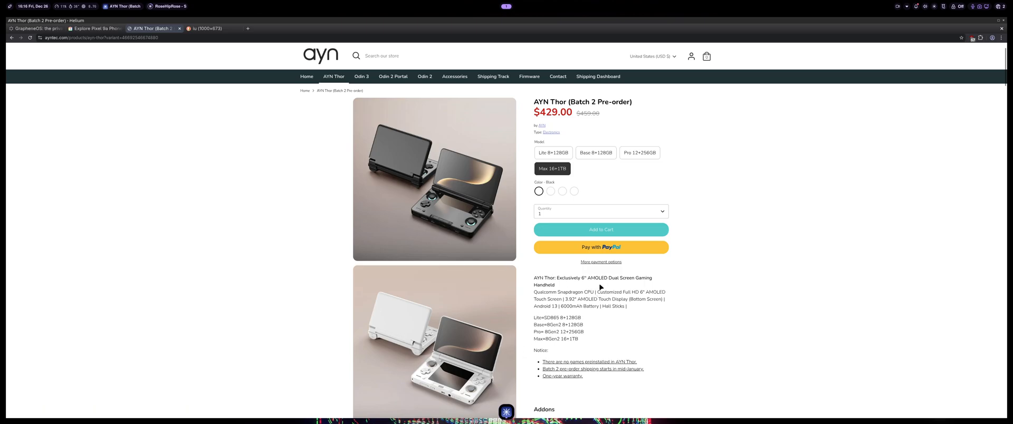
pyautogui.moveTo(572, 269)
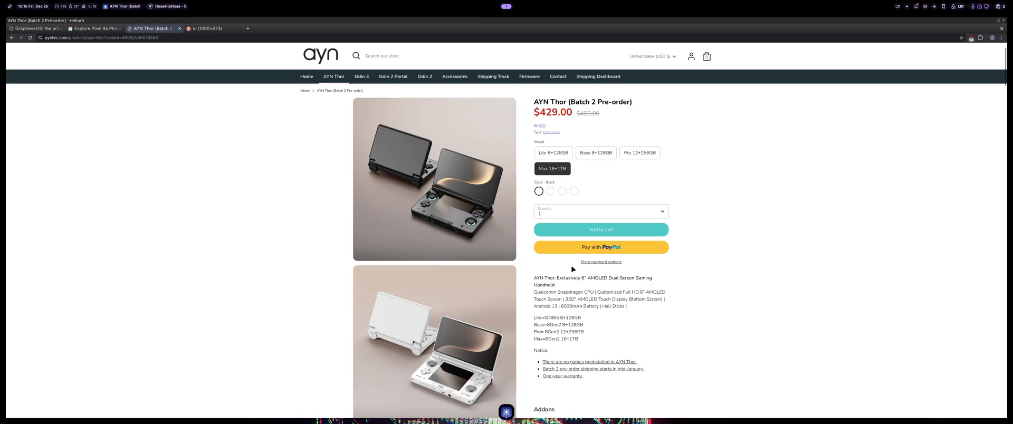
pyautogui.moveTo(684, 300)
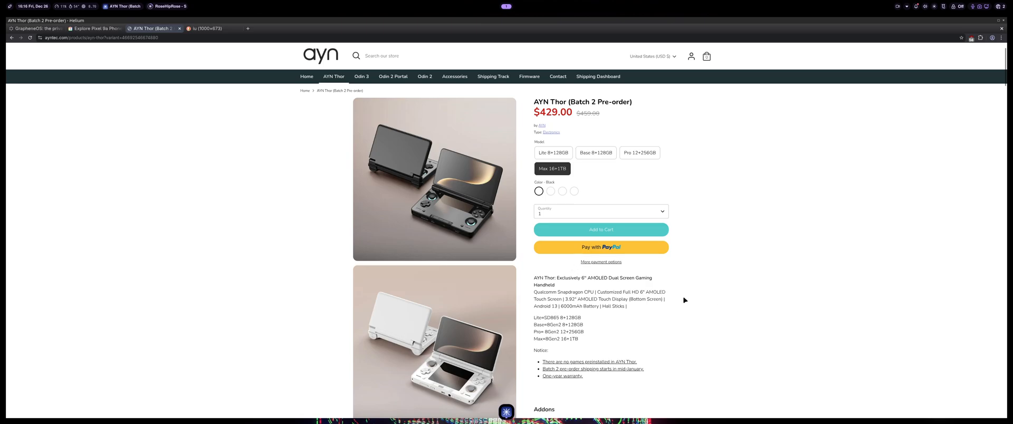
pyautogui.moveTo(614, 290)
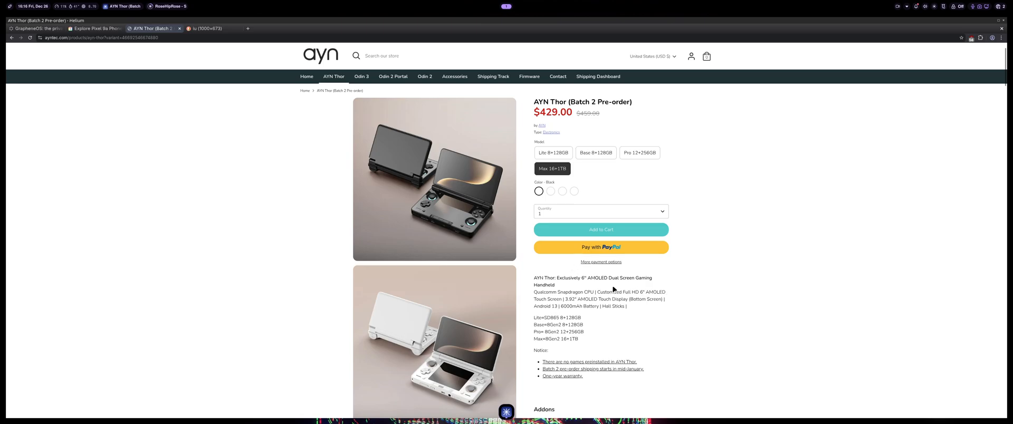
pyautogui.moveTo(597, 307)
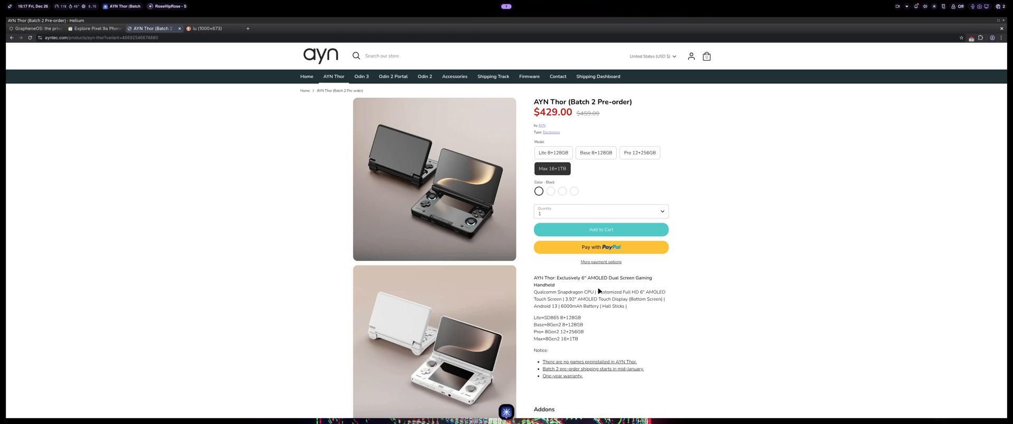
pyautogui.moveTo(589, 338)
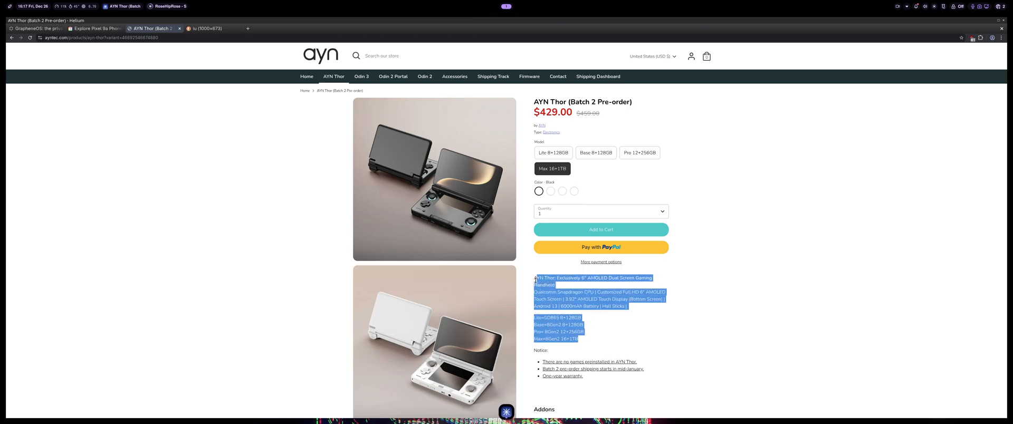
pyautogui.click(582, 332)
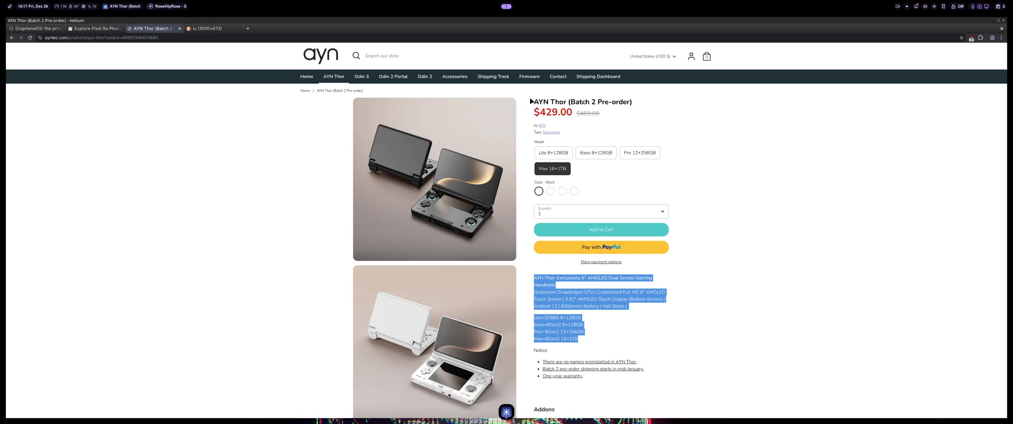
pyautogui.scroll(-3)
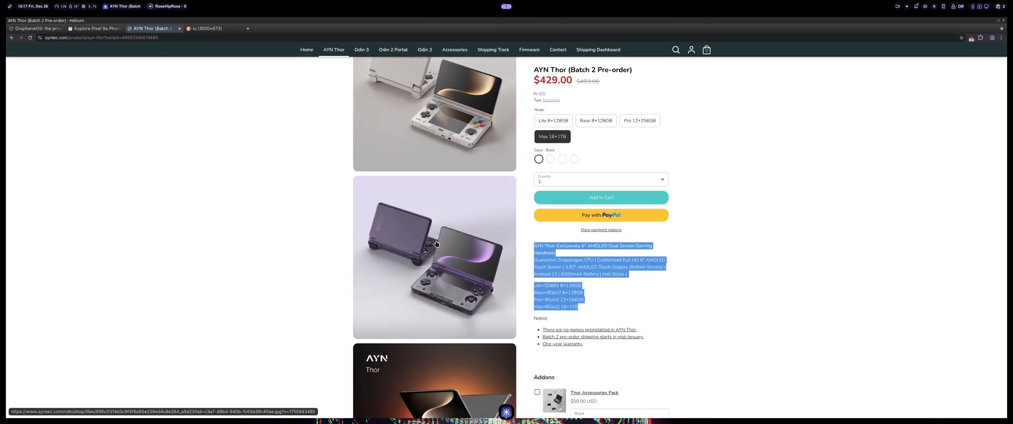
pyautogui.moveTo(508, 319)
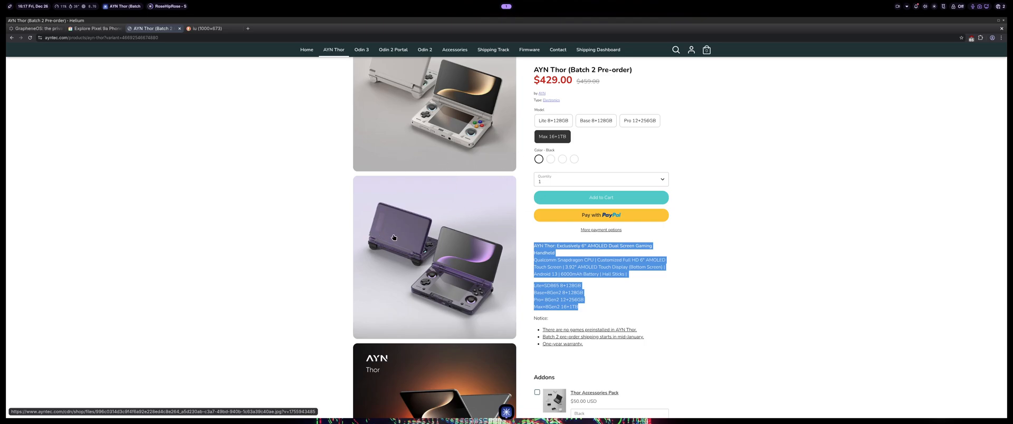
pyautogui.scroll(-3)
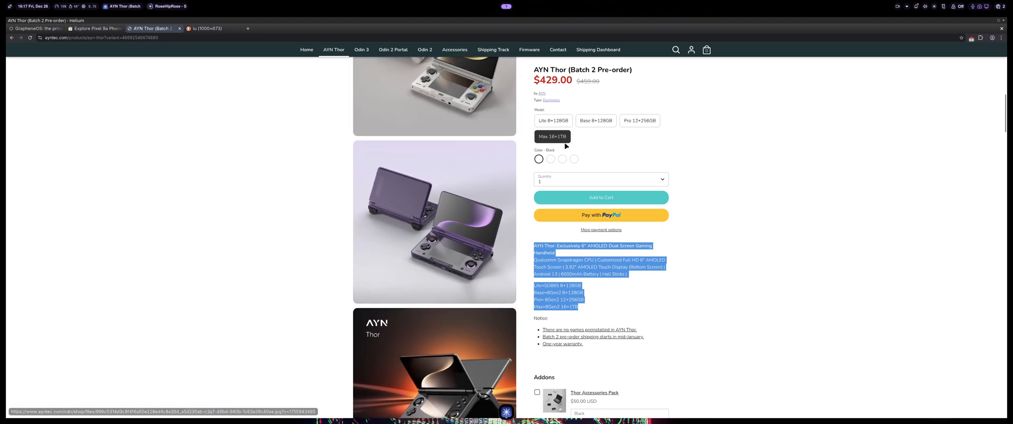
pyautogui.moveTo(557, 137)
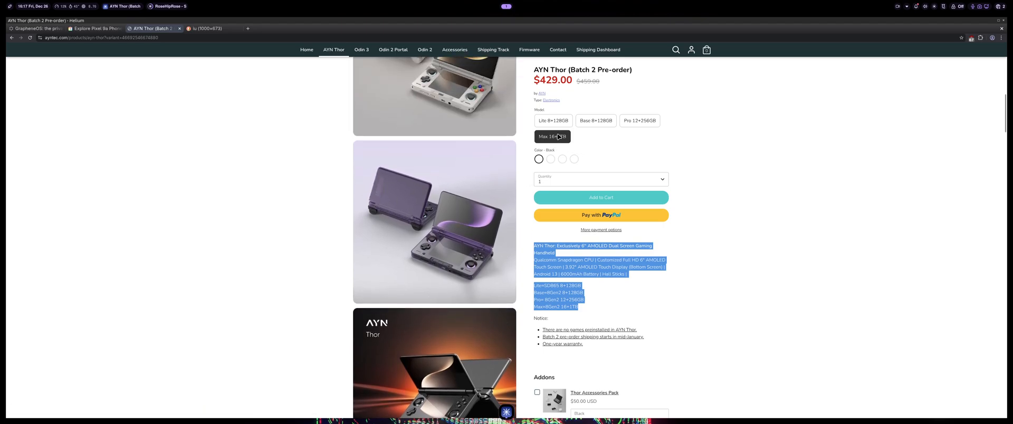
pyautogui.moveTo(563, 105)
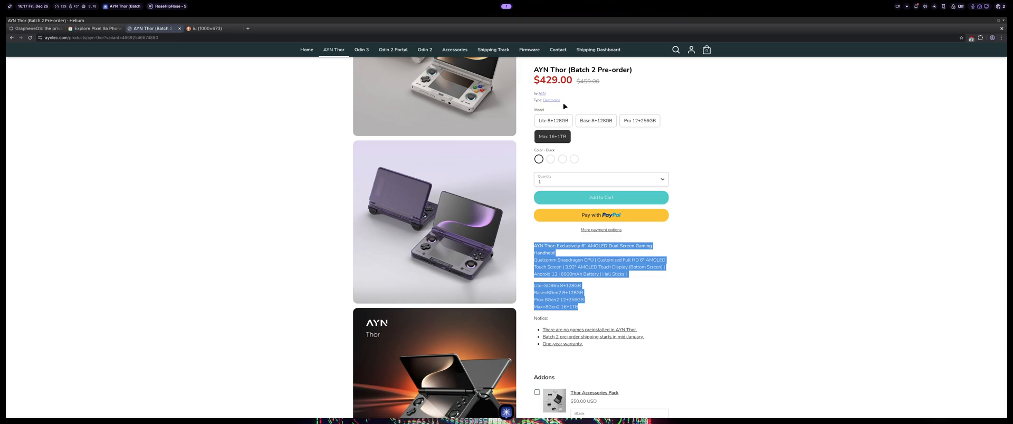
pyautogui.moveTo(524, 162)
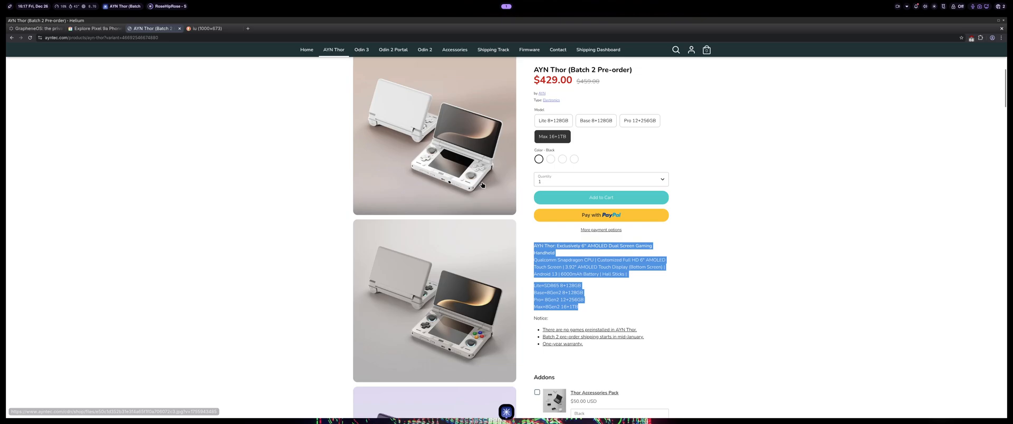
pyautogui.scroll(3)
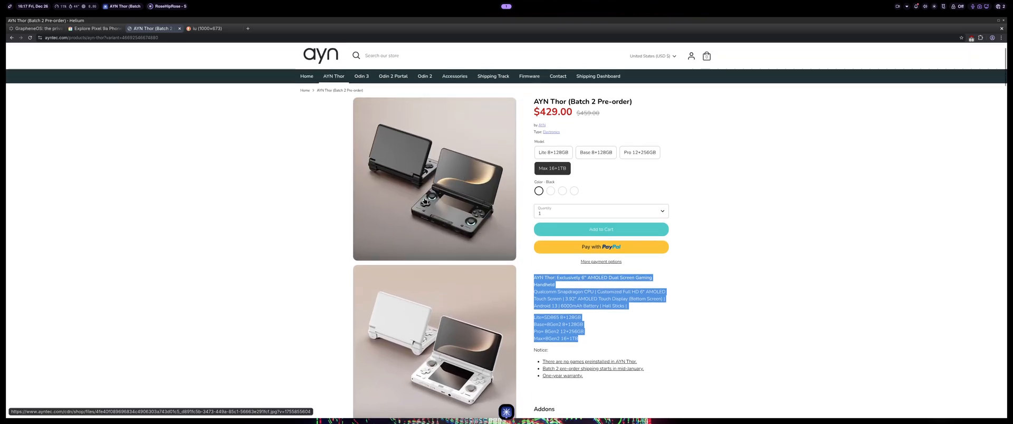
pyautogui.scroll(-3)
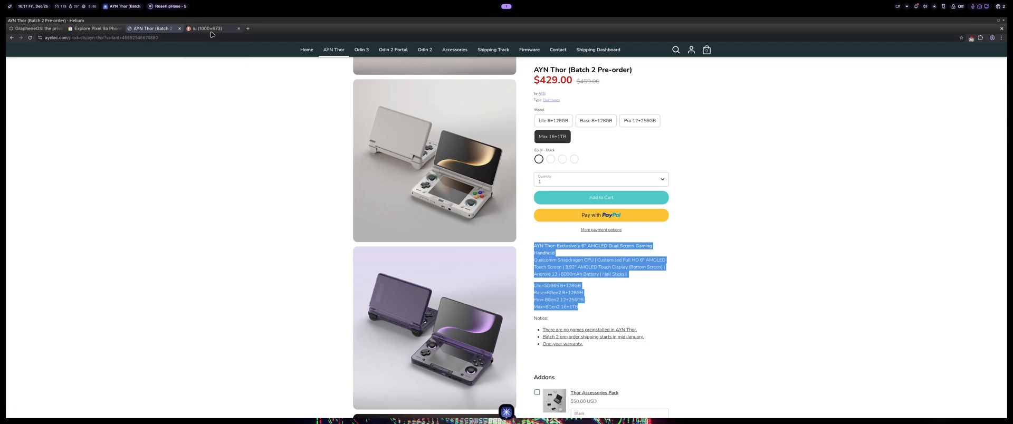
pyautogui.moveTo(221, 121)
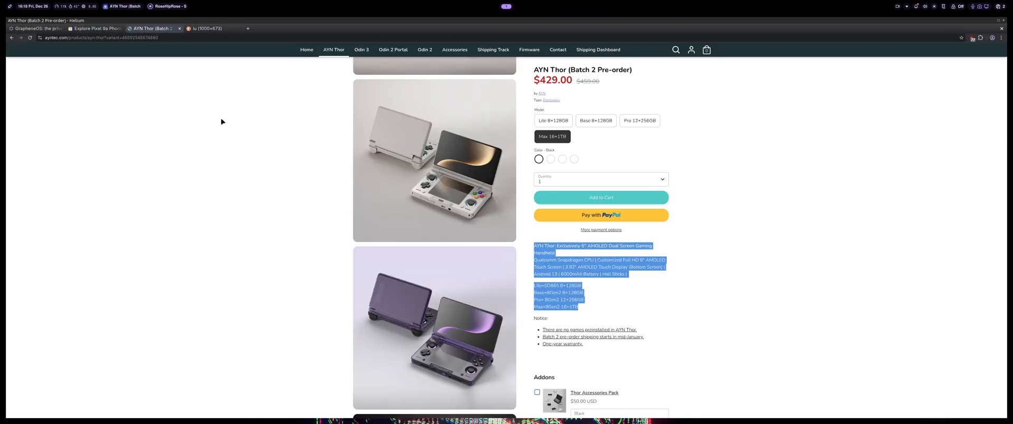
pyautogui.scroll(3)
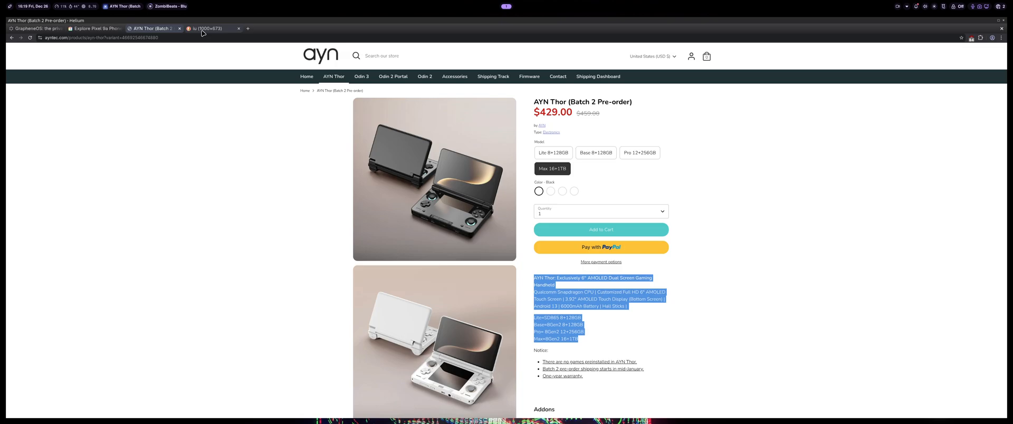
pyautogui.moveTo(208, 30)
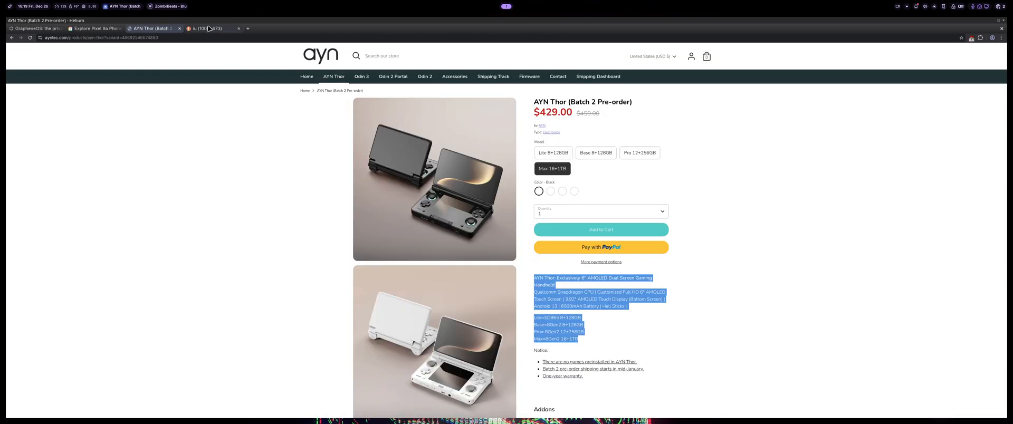